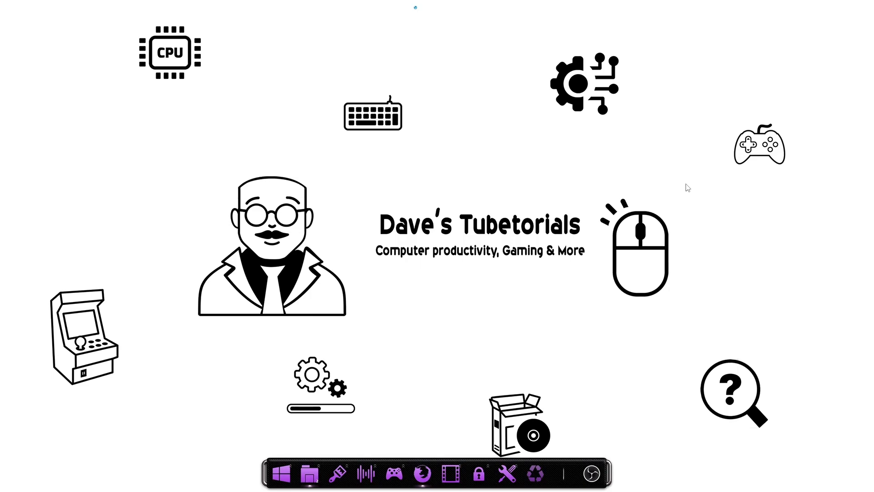
mouse_move(591, 363)
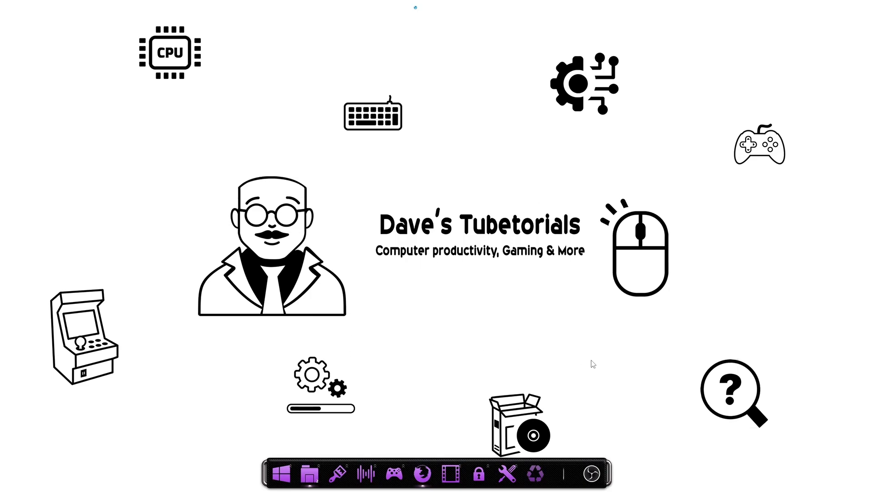
Step: Launch Firefox from the taskbar
left_click(420, 474)
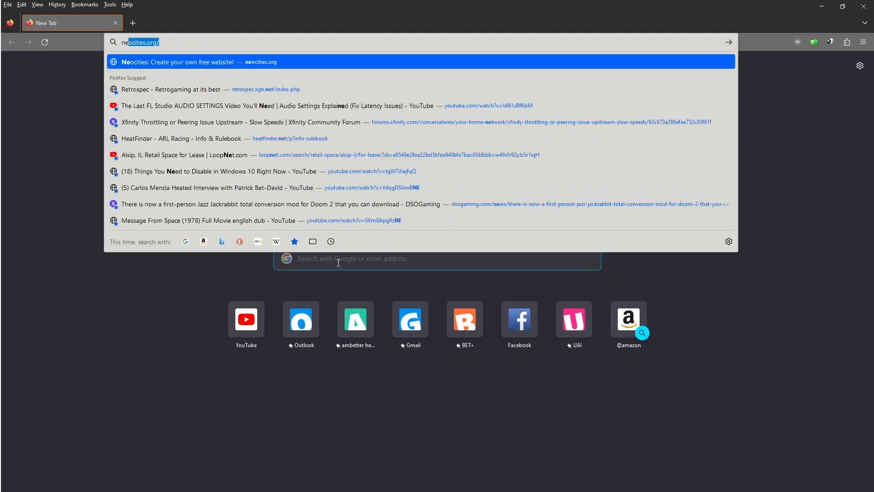
Step: Search for 'nestopia' and open the Nestopia UE 0ldsk00l project page
type("nestopia+ue")
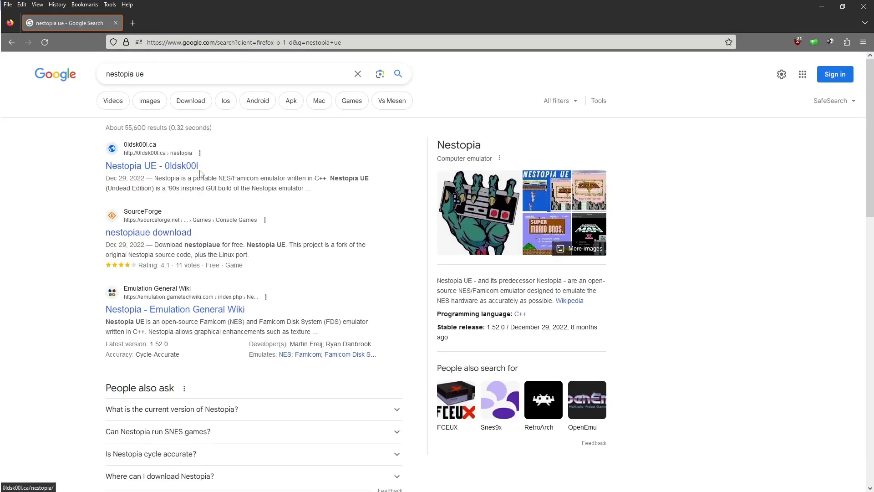
left_click(152, 166)
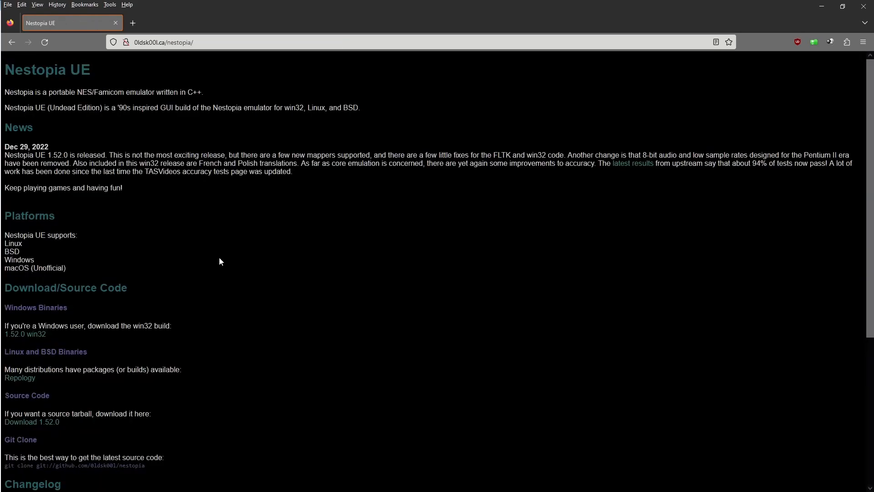
mouse_move(51, 303)
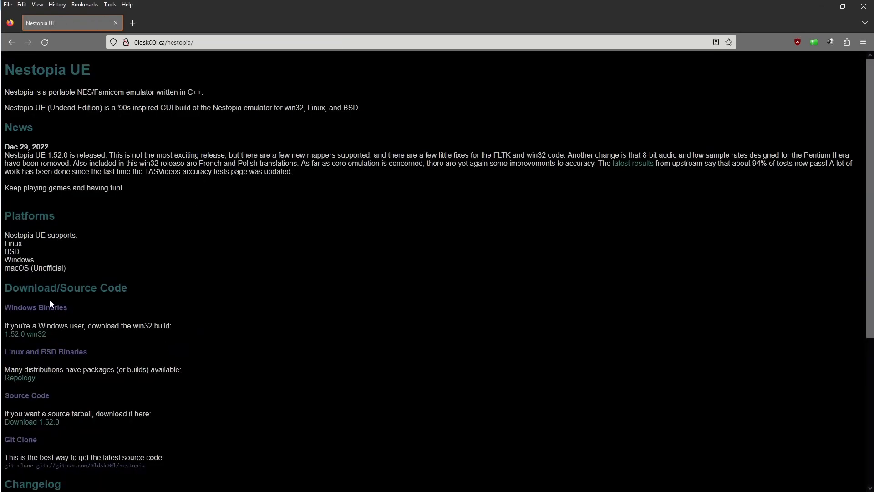
mouse_move(25, 333)
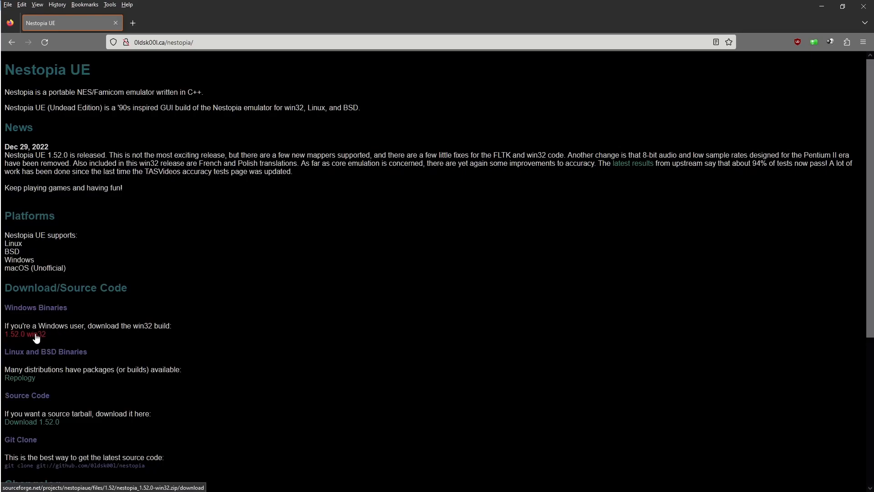
mouse_move(866, 5)
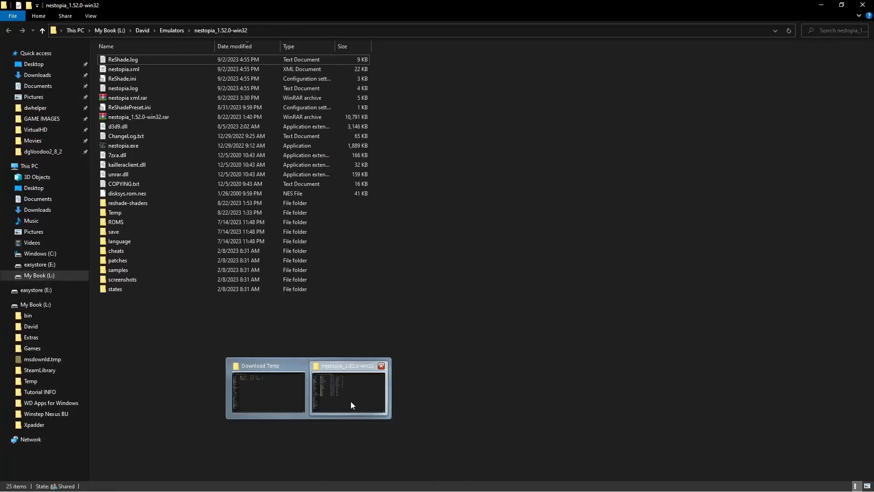
mouse_move(674, 290)
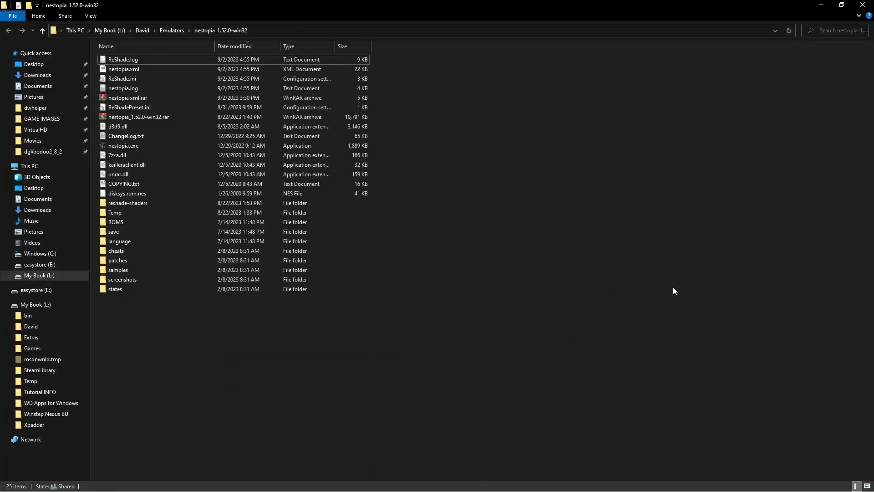
Step: Launch nestopia.exe from the nestopia_1.52.0-win32 folder
left_click(122, 146)
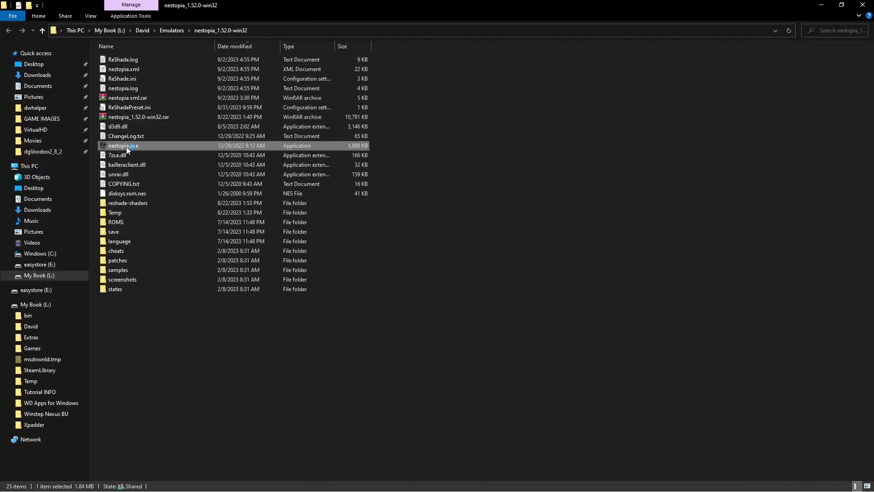
double_click(122, 146)
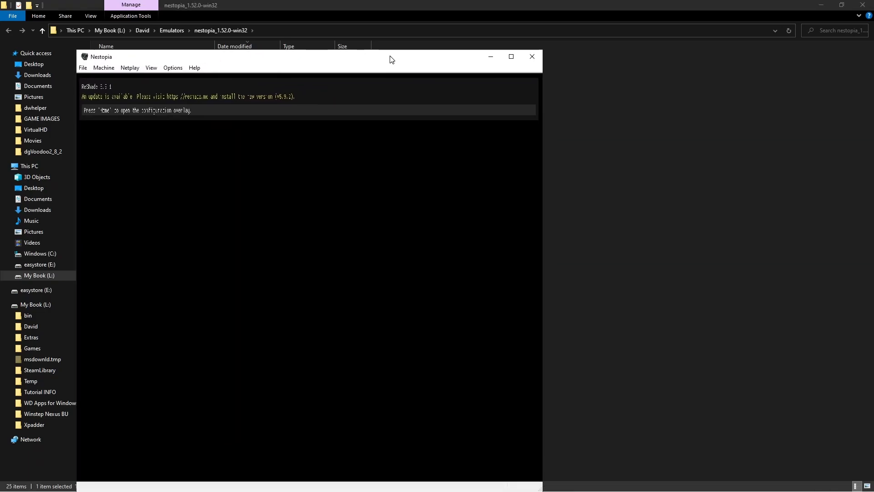
mouse_move(284, 91)
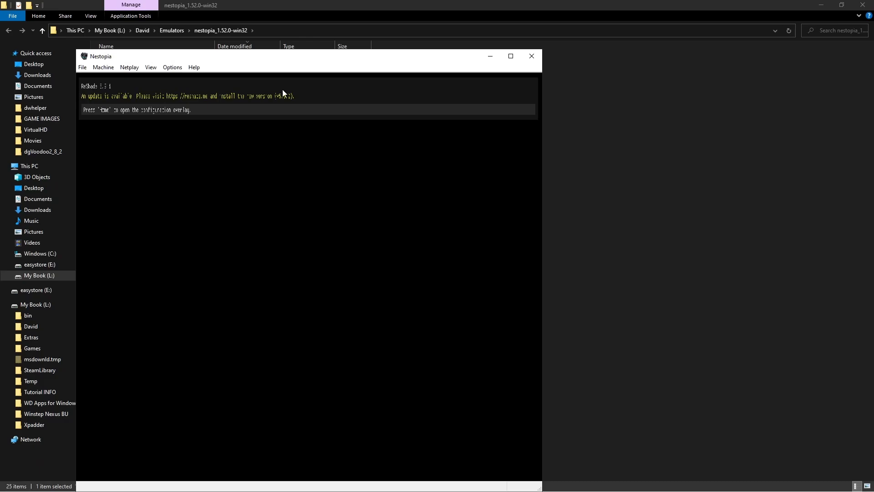
mouse_move(116, 113)
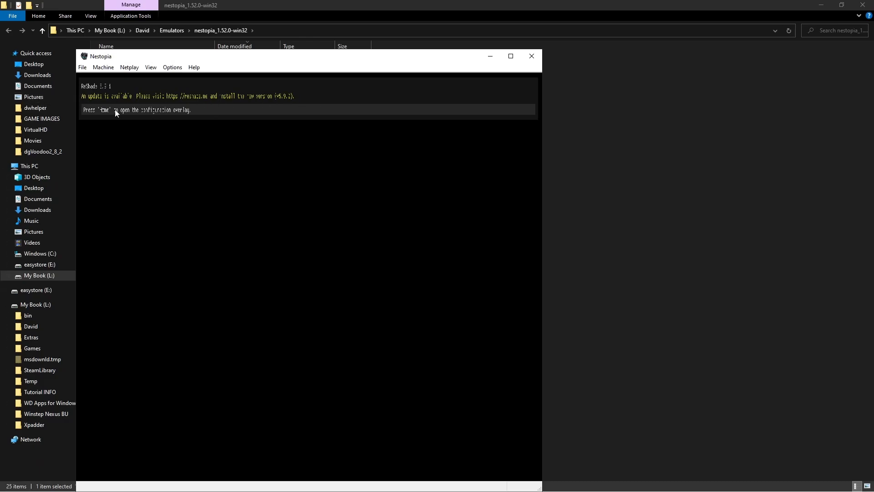
mouse_move(104, 75)
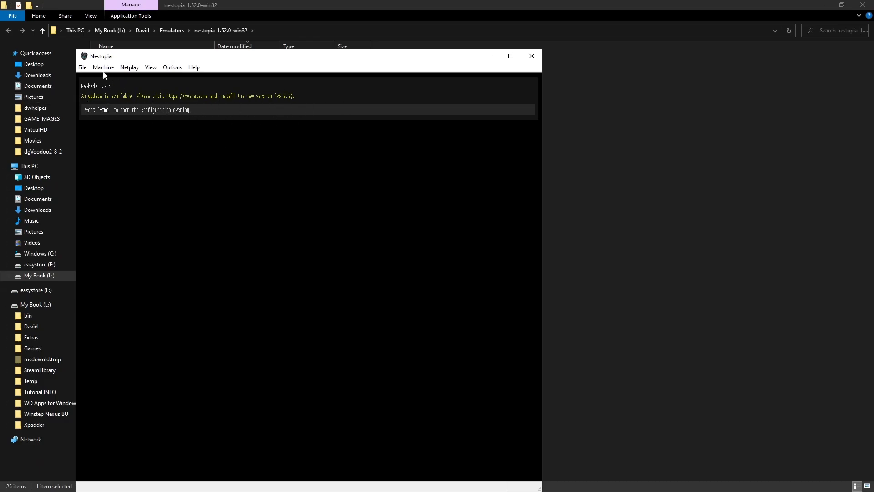
mouse_move(141, 60)
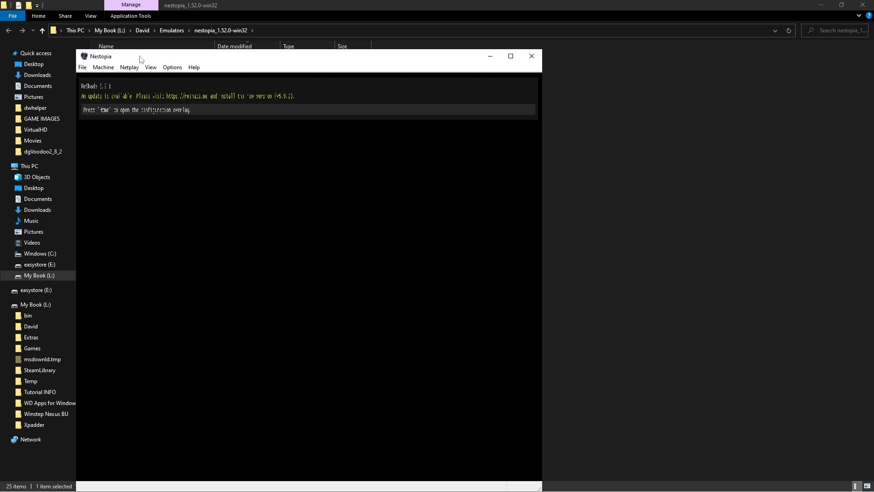
Step: Open Video Options and expand the Mode list showing 1920x1080
left_click(172, 67)
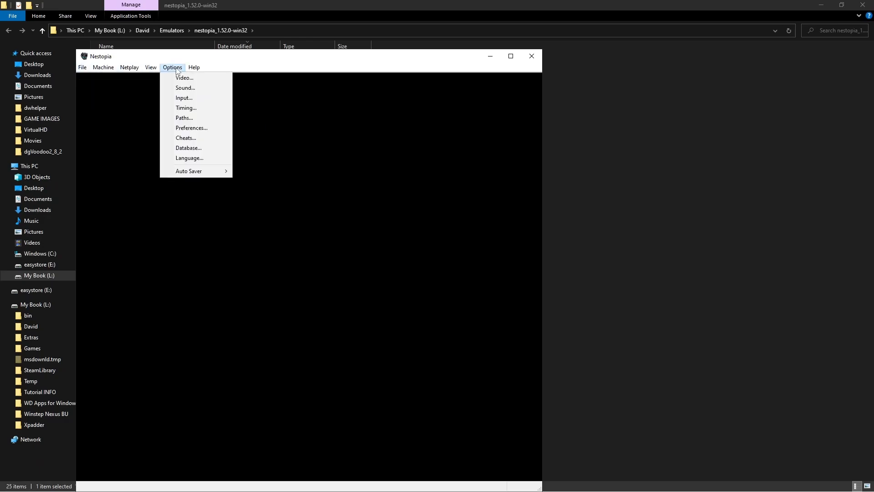
mouse_move(185, 77)
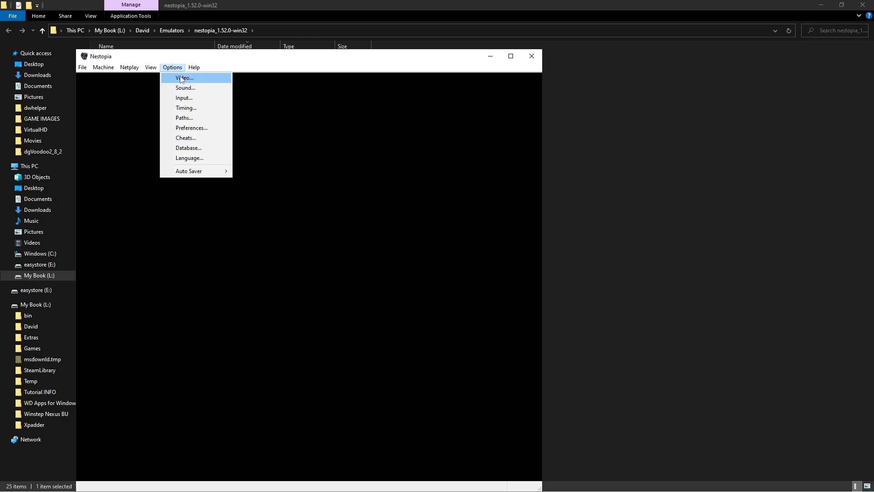
left_click(184, 78)
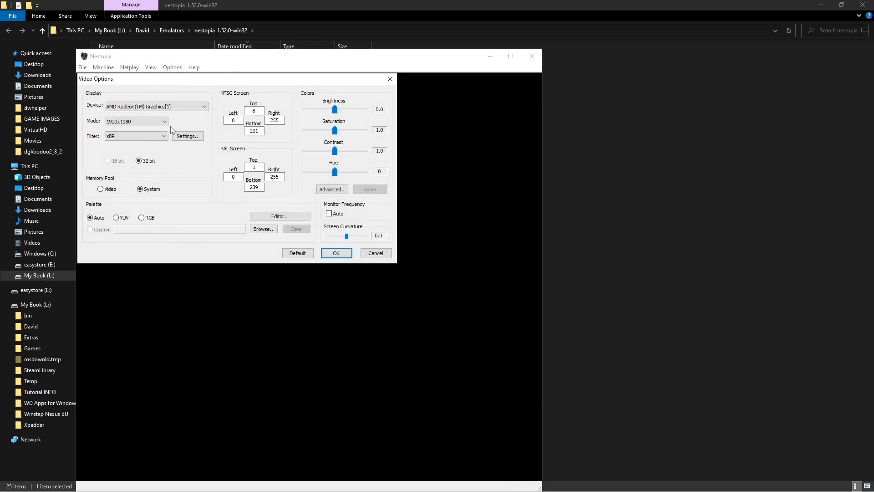
mouse_move(107, 130)
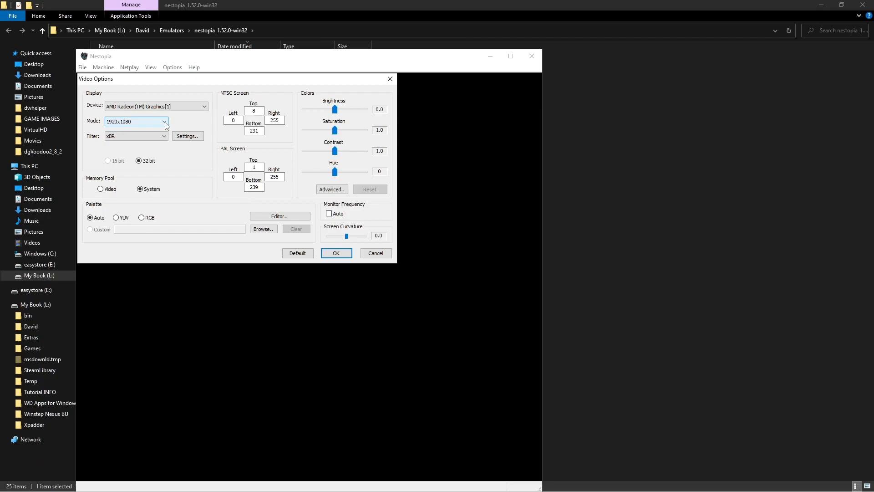
left_click(163, 136)
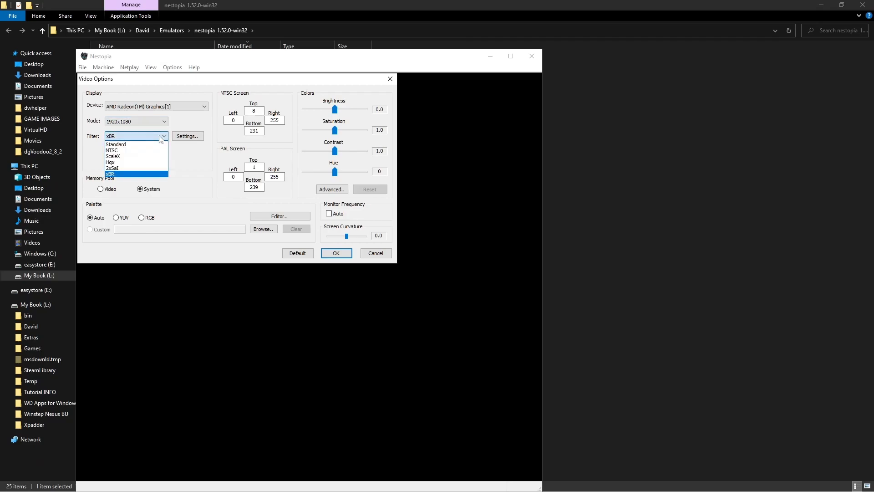
mouse_move(121, 178)
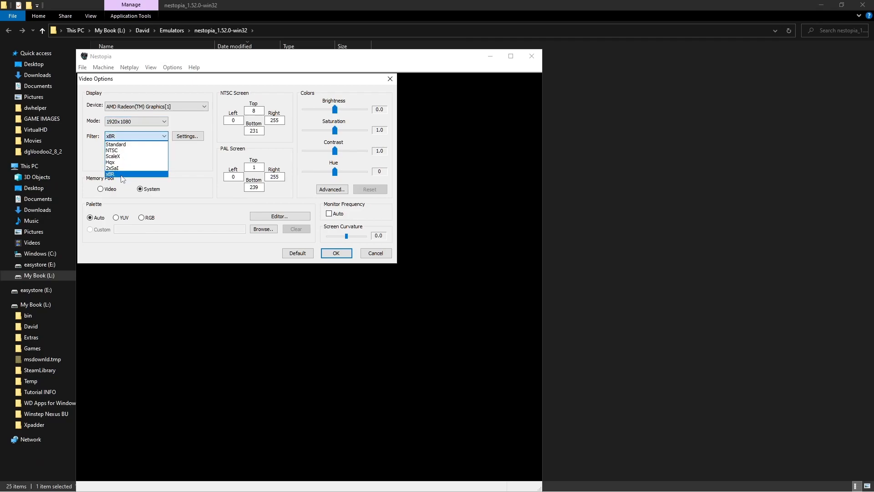
mouse_move(126, 176)
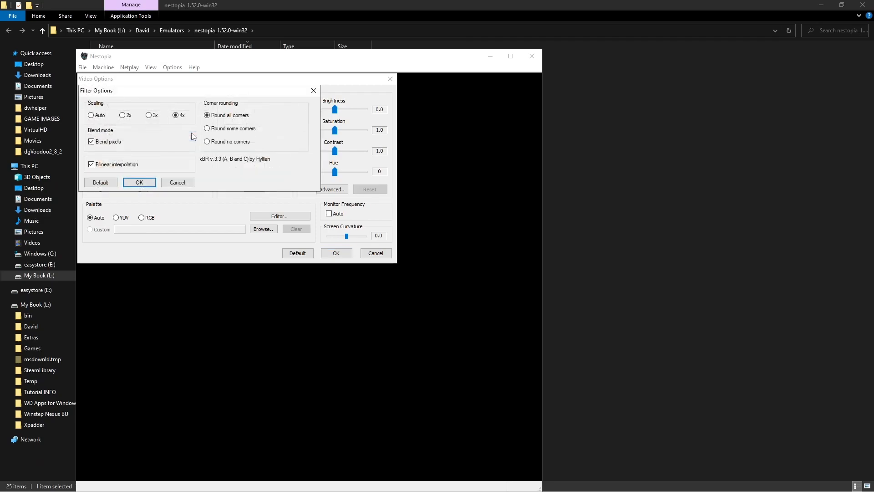
mouse_move(176, 115)
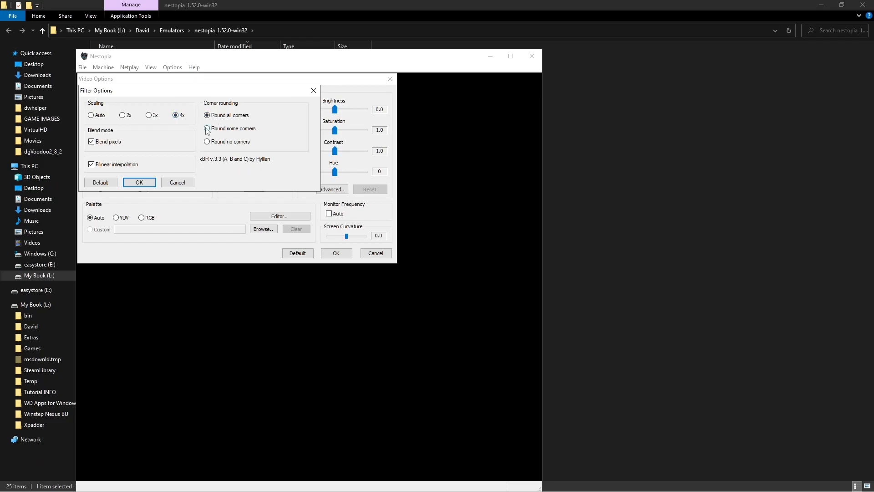
Step: Confirm the xBR filter options with 4x scaling and all corners rounded
left_click(207, 115)
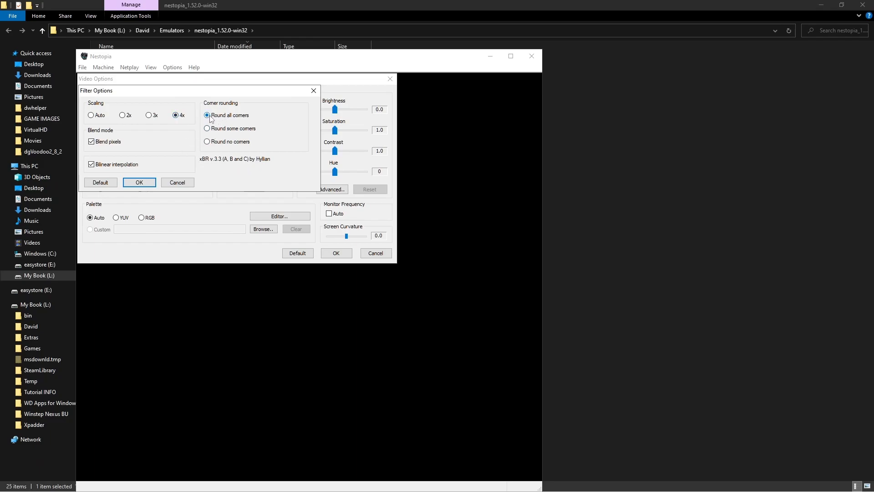
mouse_move(206, 139)
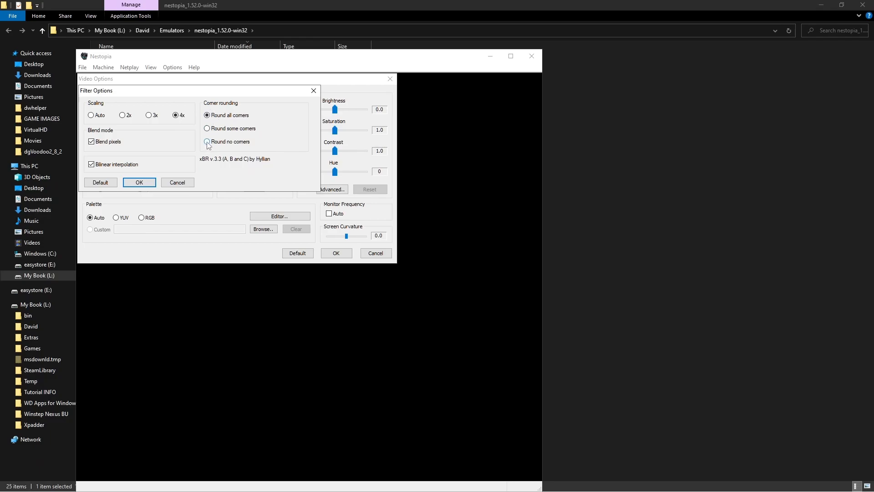
left_click(206, 142)
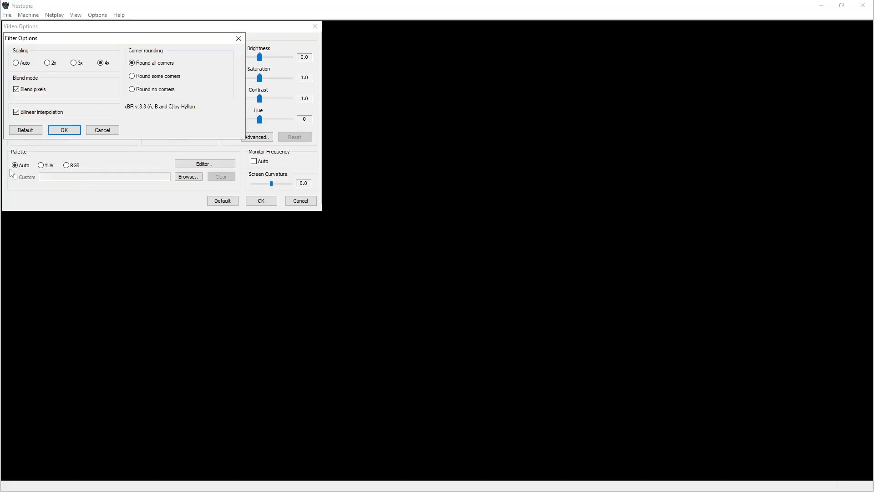
mouse_move(20, 120)
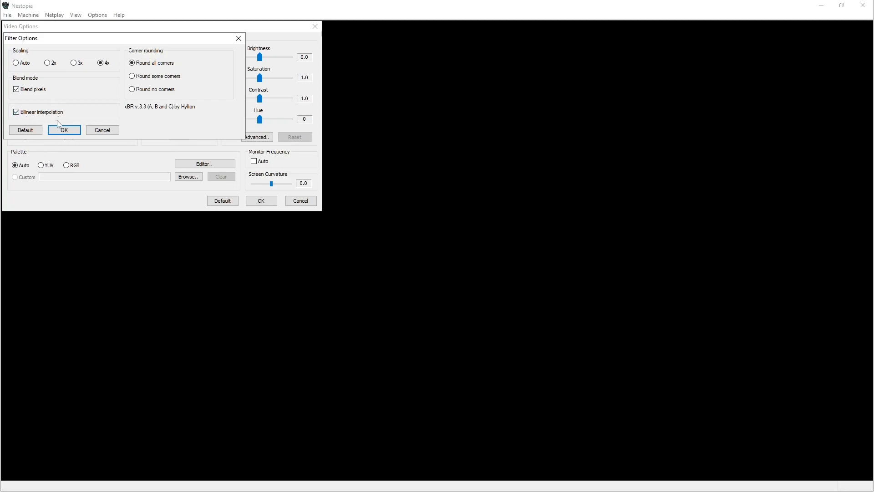
mouse_move(111, 108)
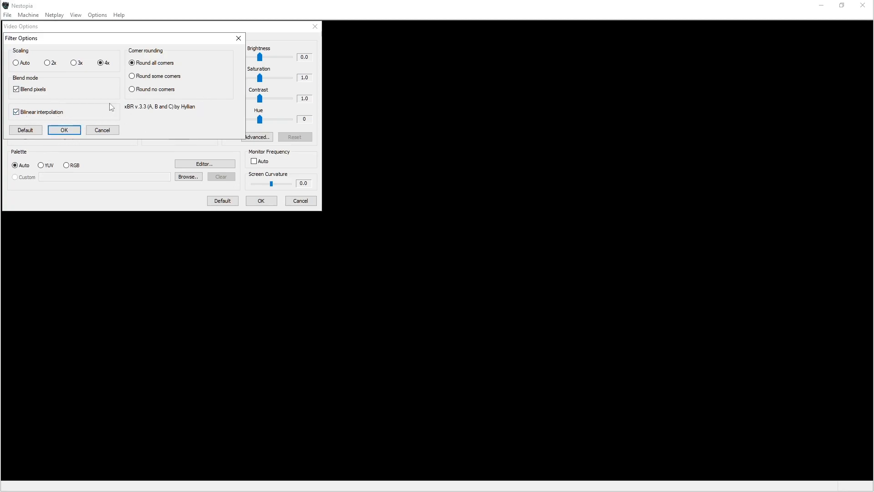
left_click(63, 130)
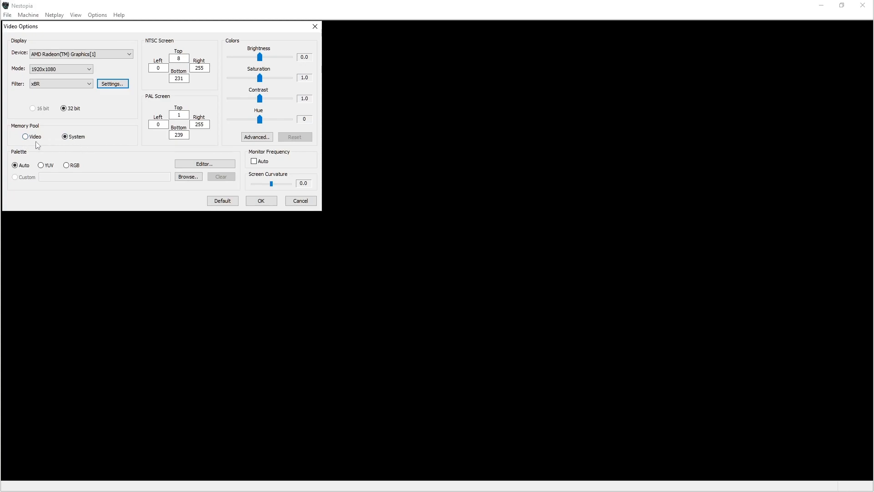
mouse_move(23, 174)
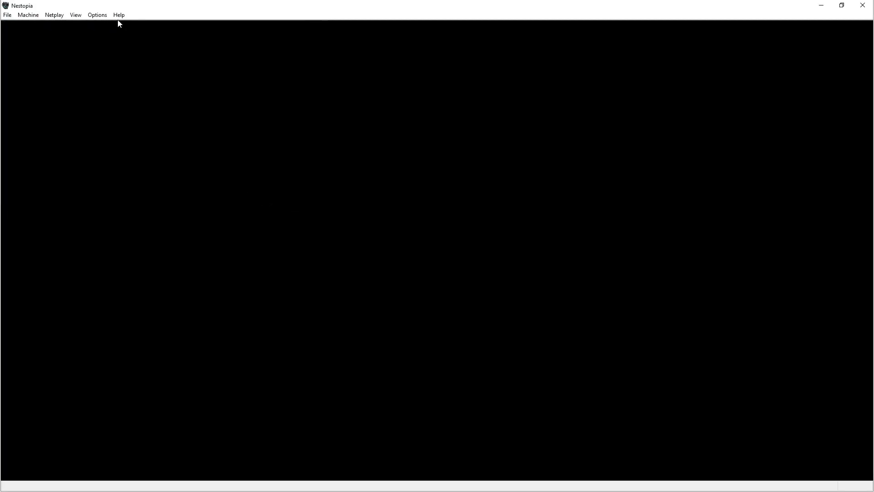
Step: Keep the 96000 Hz output rate in Sound Options and confirm
left_click(96, 15)
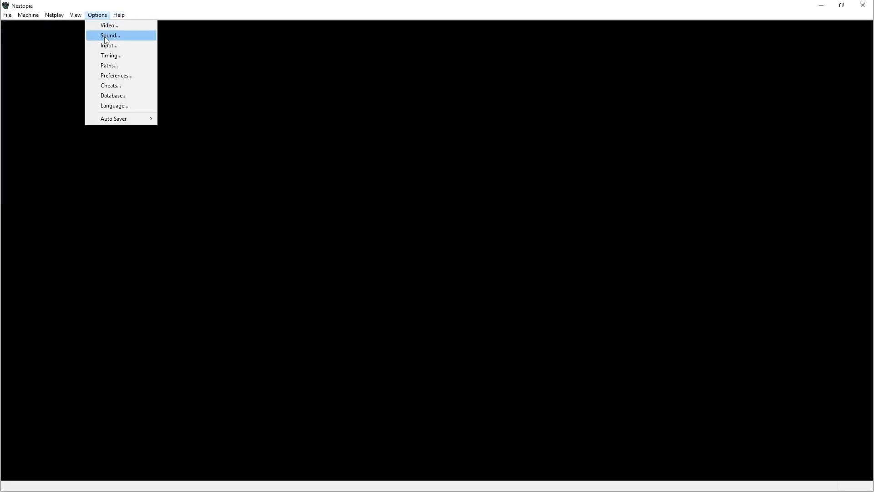
left_click(110, 35)
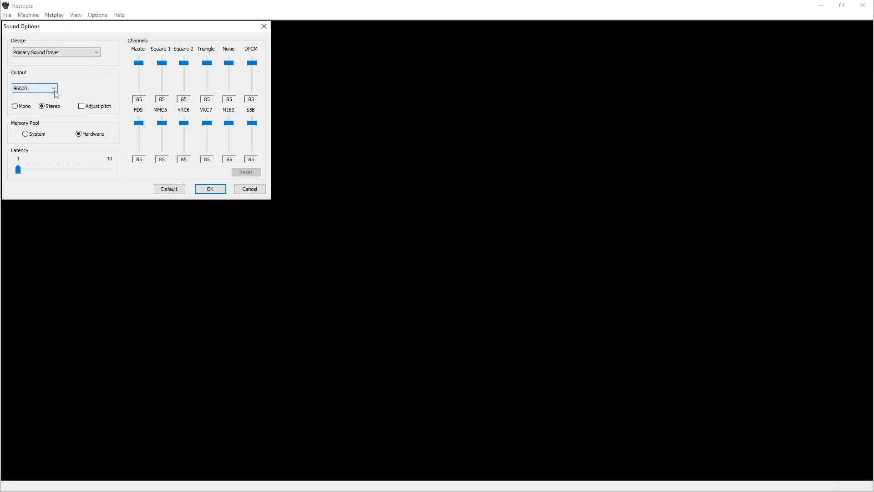
left_click(53, 87)
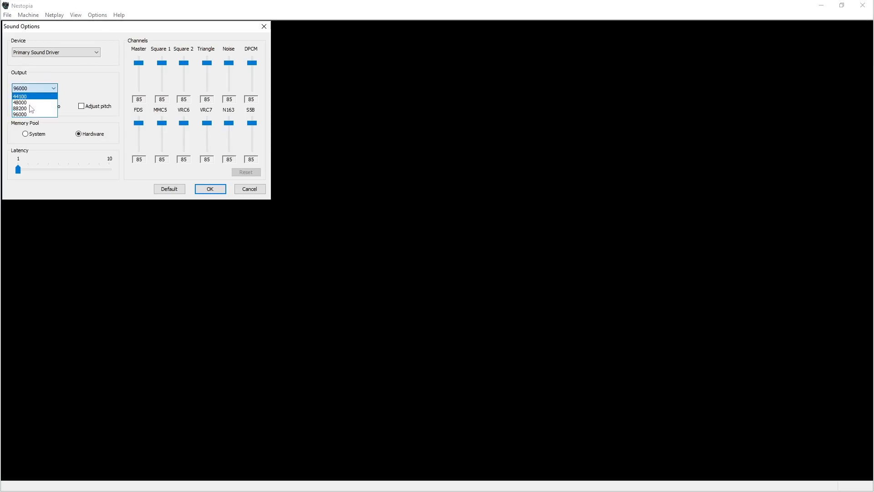
left_click(20, 114)
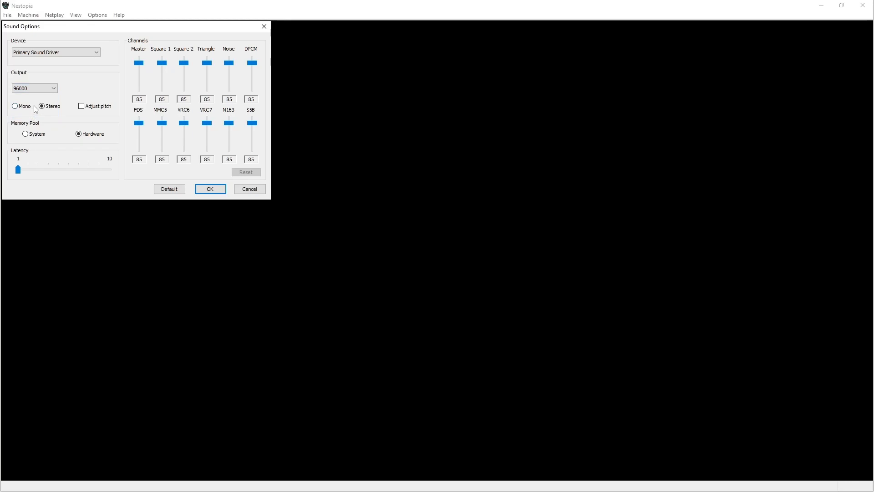
mouse_move(106, 106)
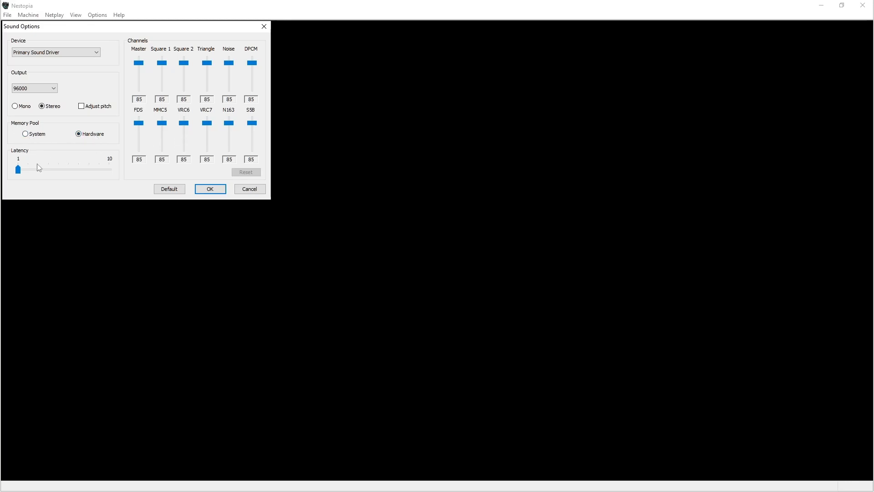
mouse_move(173, 55)
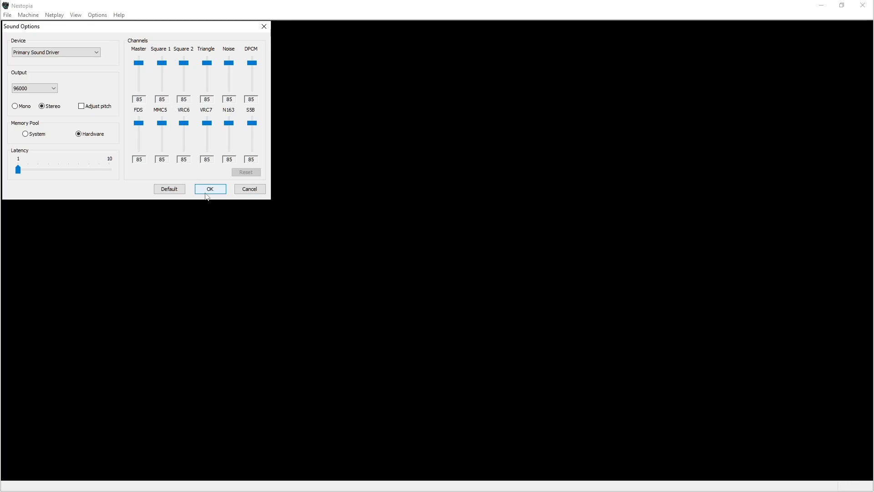
left_click(209, 188)
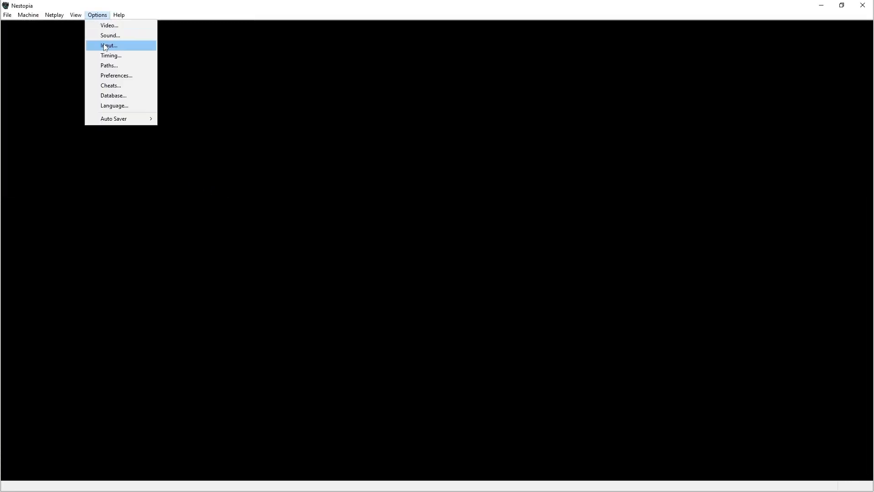
Step: Choose the Xbox 360 controller, assign every Pad 1 button via Set All, and confirm
left_click(108, 45)
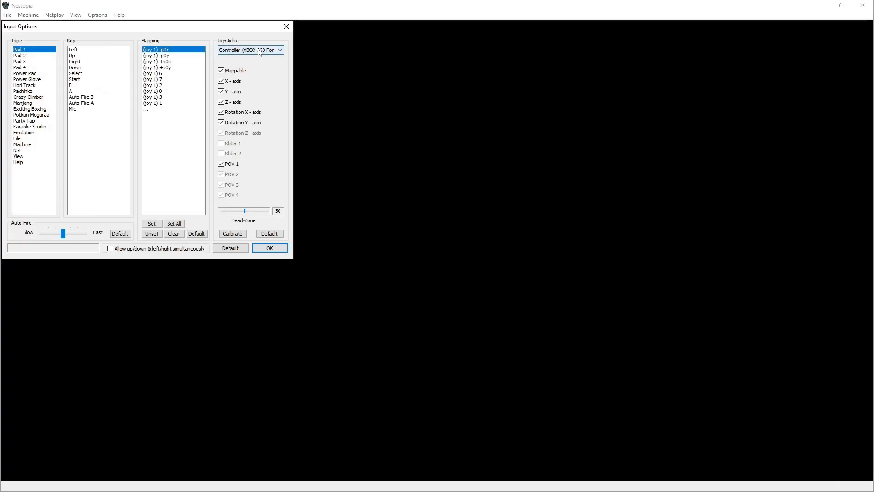
left_click(279, 50)
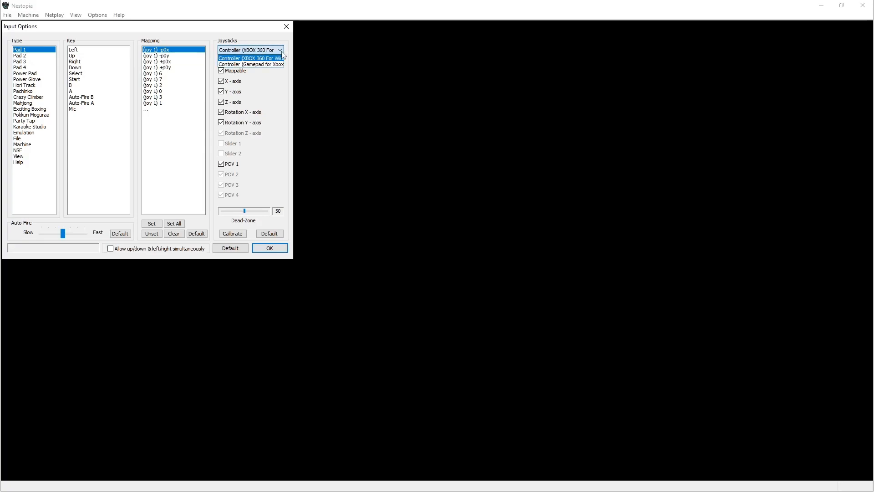
left_click(249, 50)
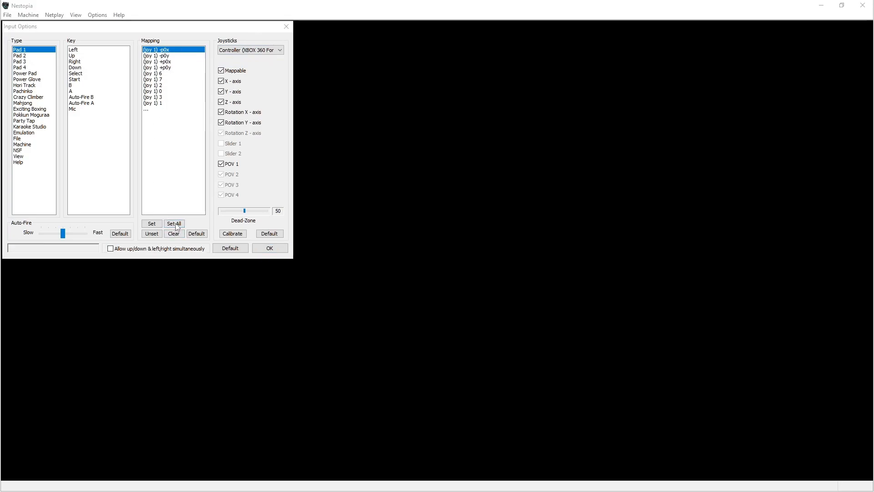
left_click(174, 223)
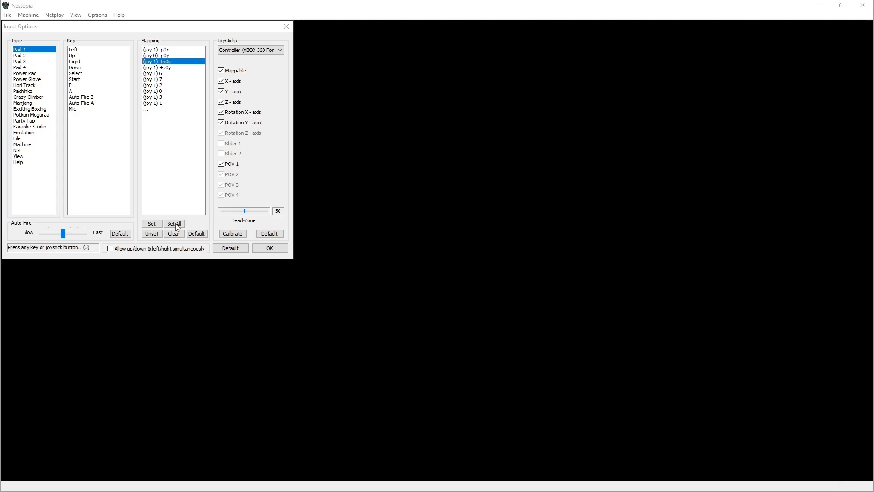
left_click(174, 223)
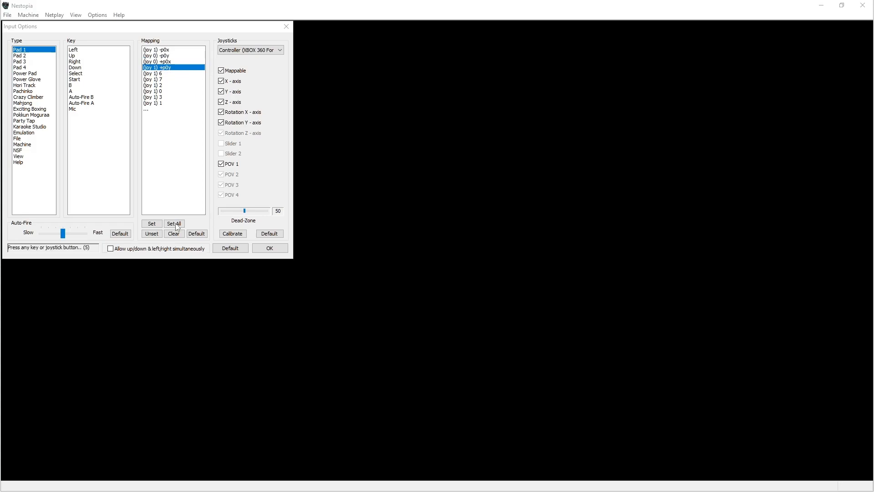
left_click(156, 73)
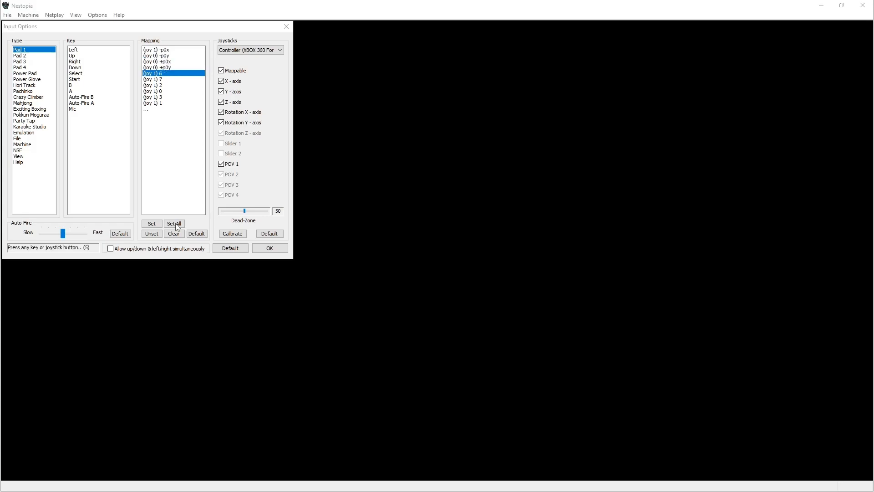
left_click(152, 80)
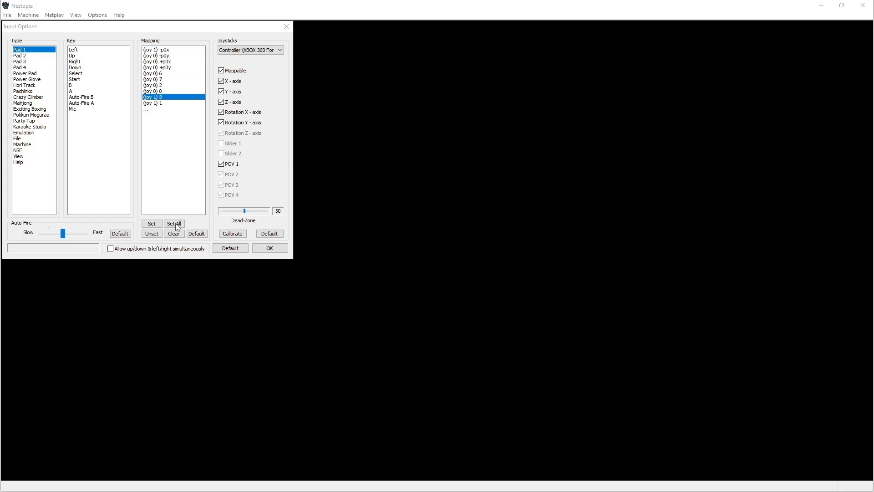
left_click(173, 223)
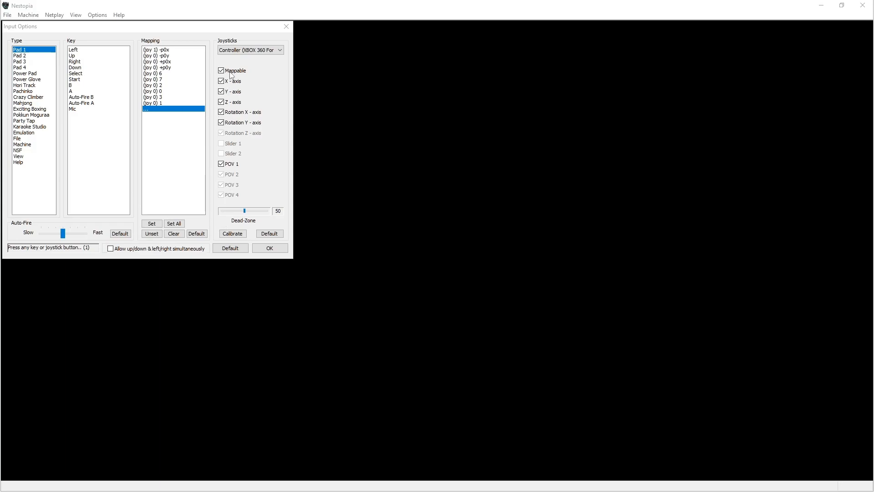
left_click(174, 223)
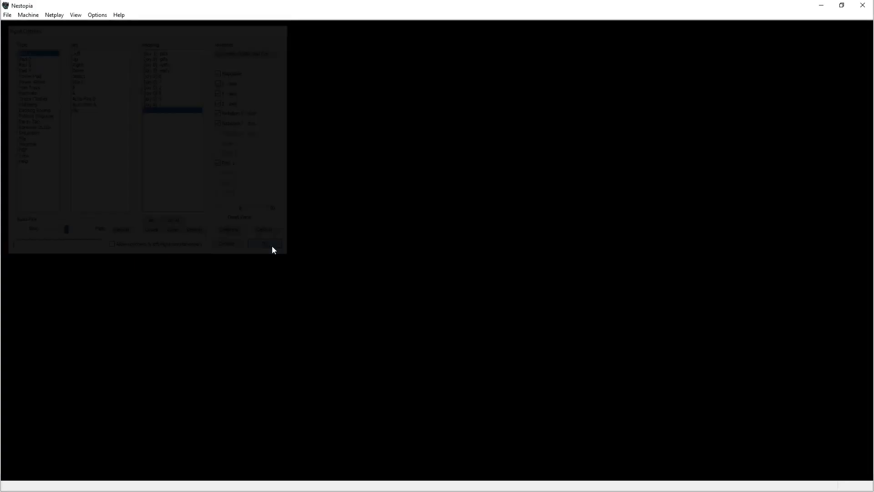
left_click(97, 14)
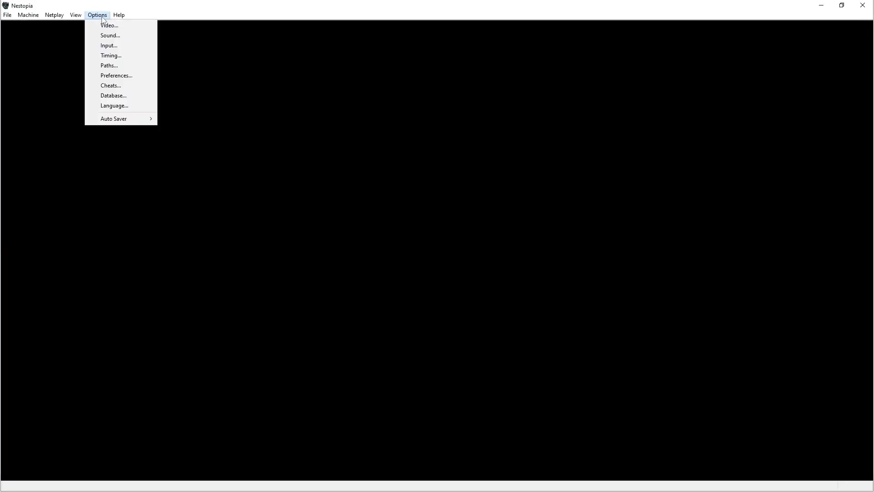
left_click(111, 55)
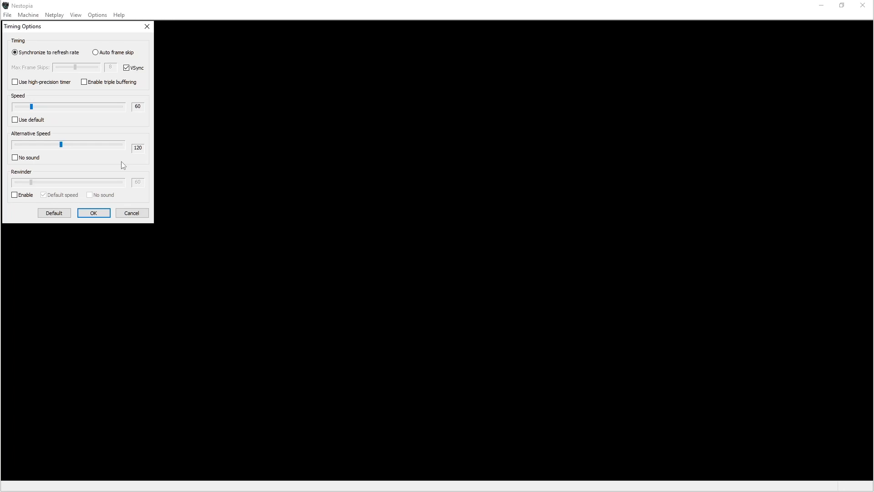
mouse_move(65, 36)
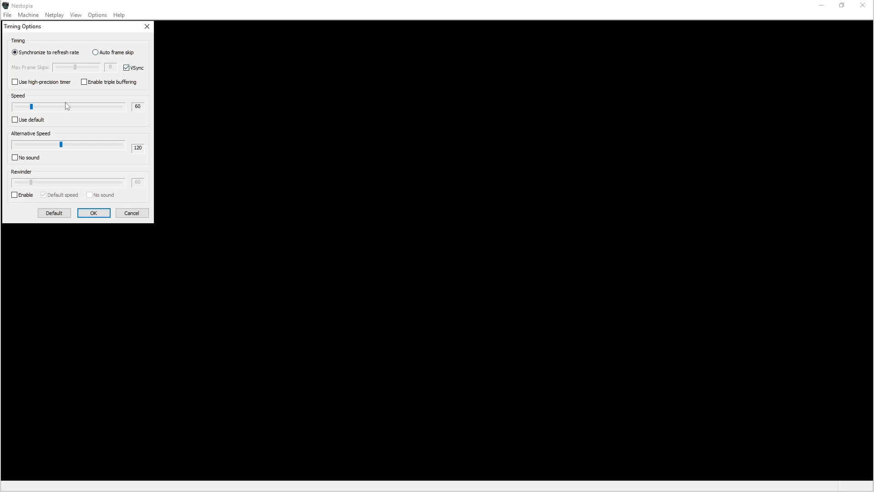
left_click_drag(31, 106, 17, 107)
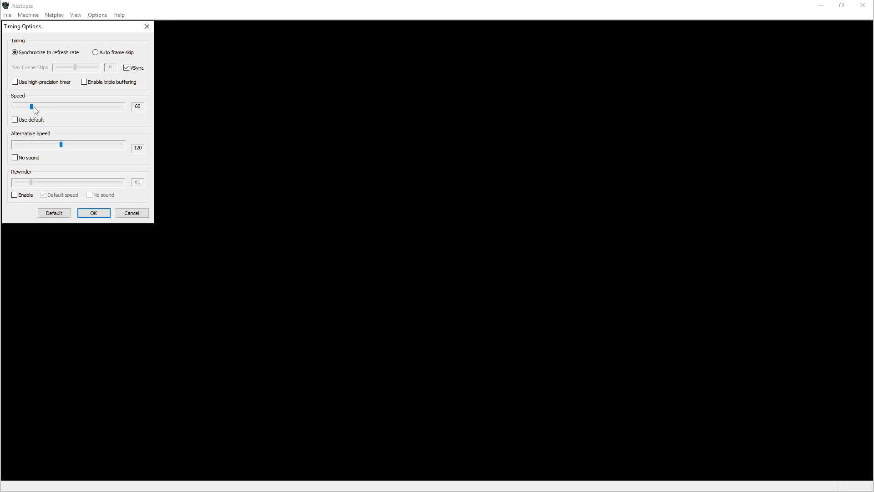
mouse_move(45, 108)
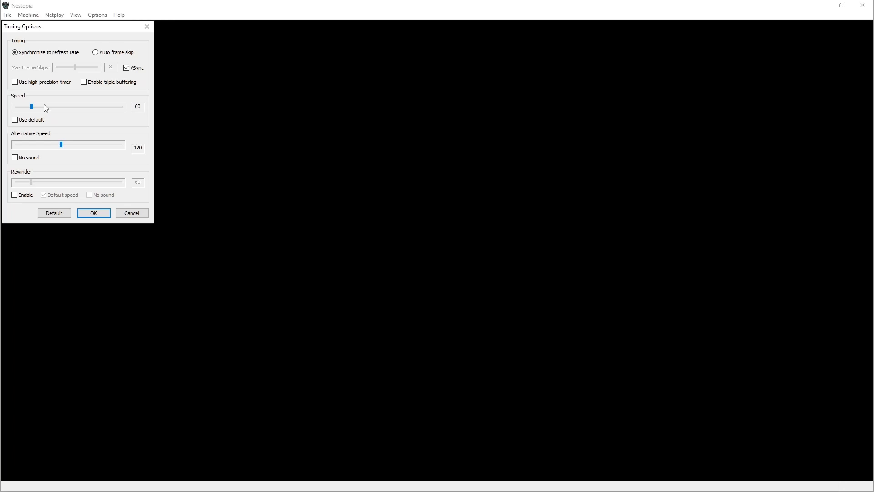
mouse_move(35, 111)
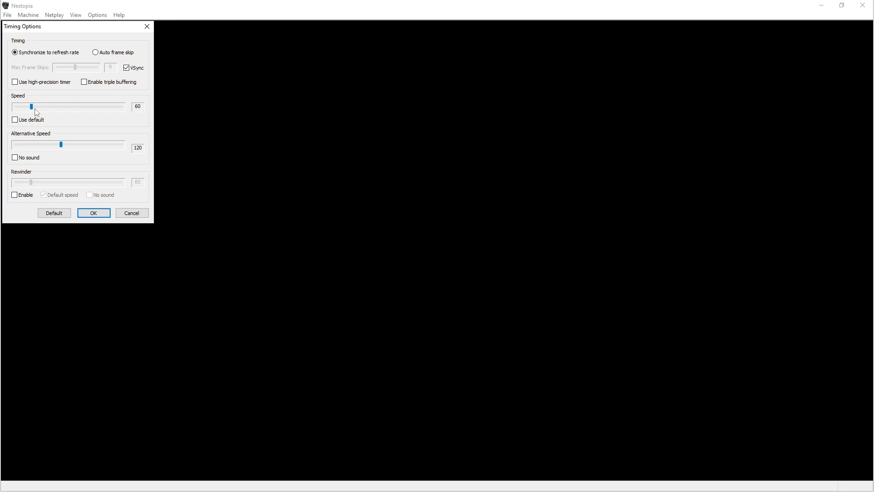
mouse_move(130, 98)
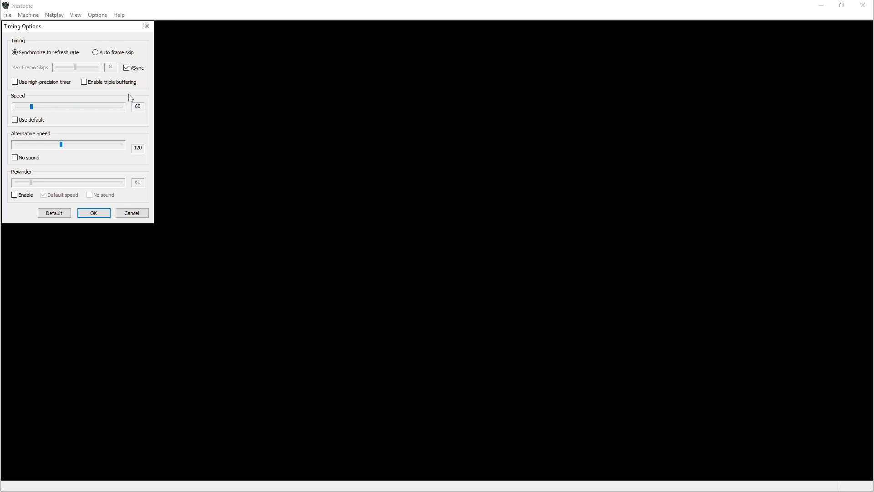
mouse_move(118, 115)
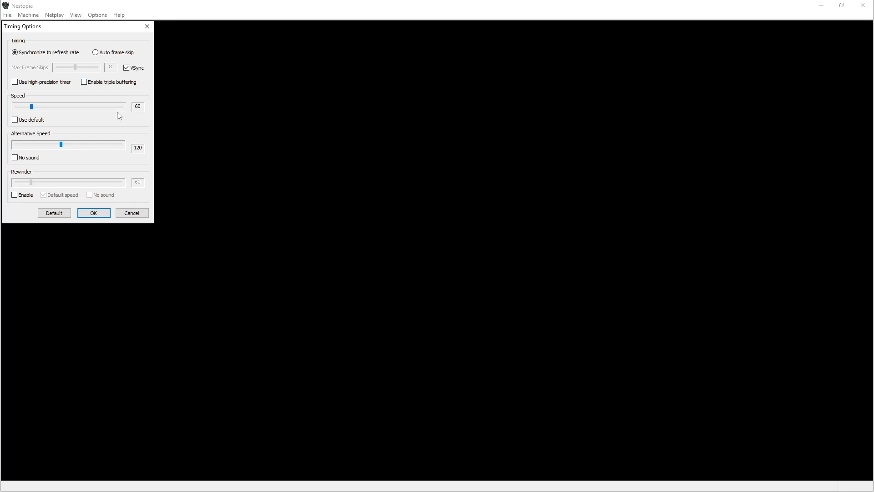
mouse_move(139, 110)
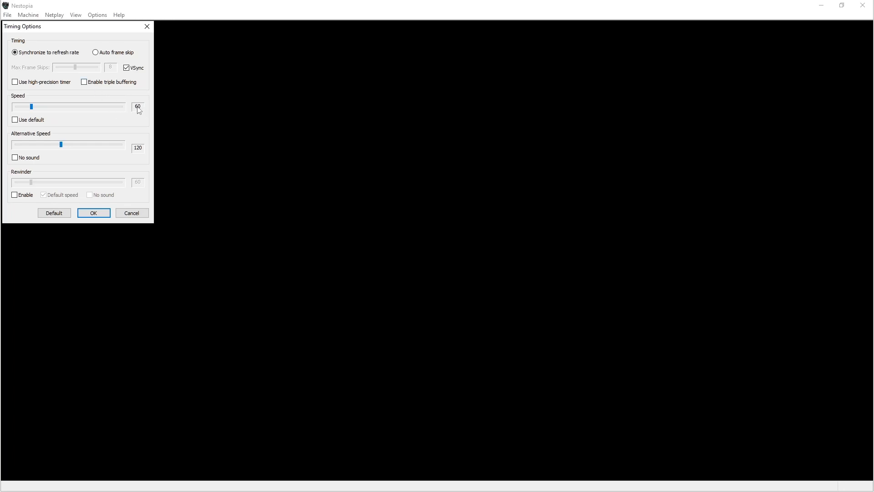
mouse_move(105, 118)
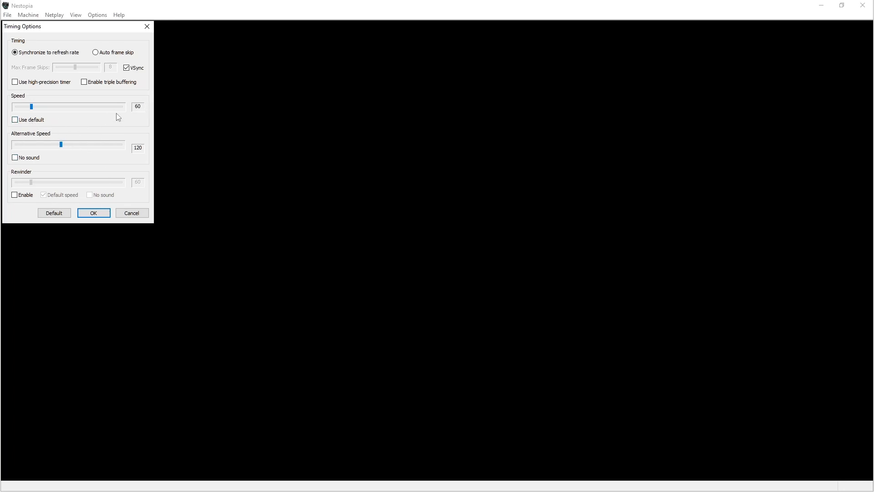
mouse_move(104, 120)
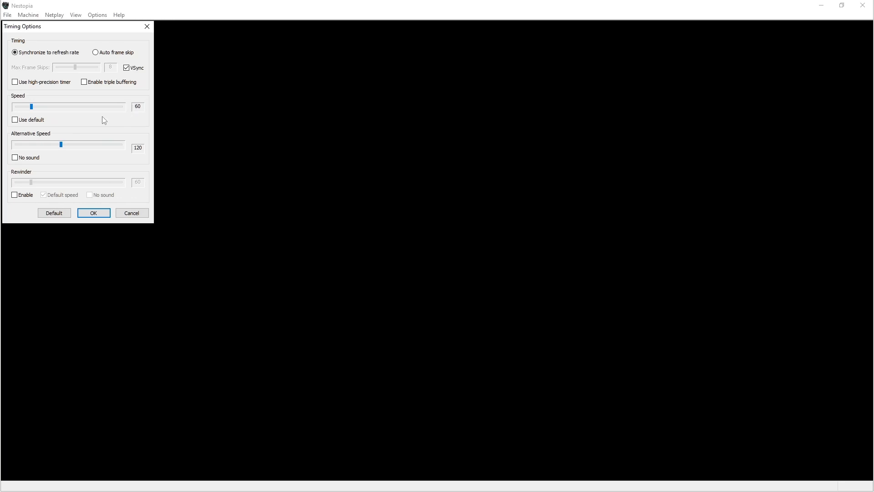
mouse_move(94, 215)
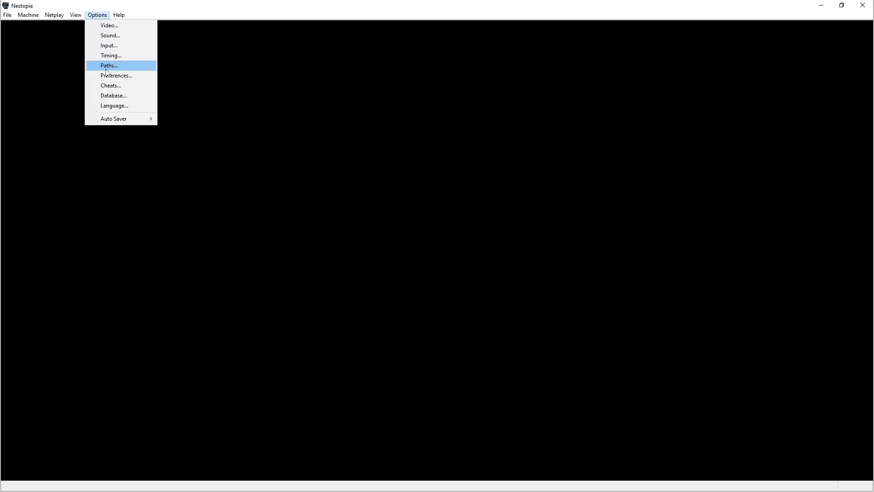
mouse_move(111, 55)
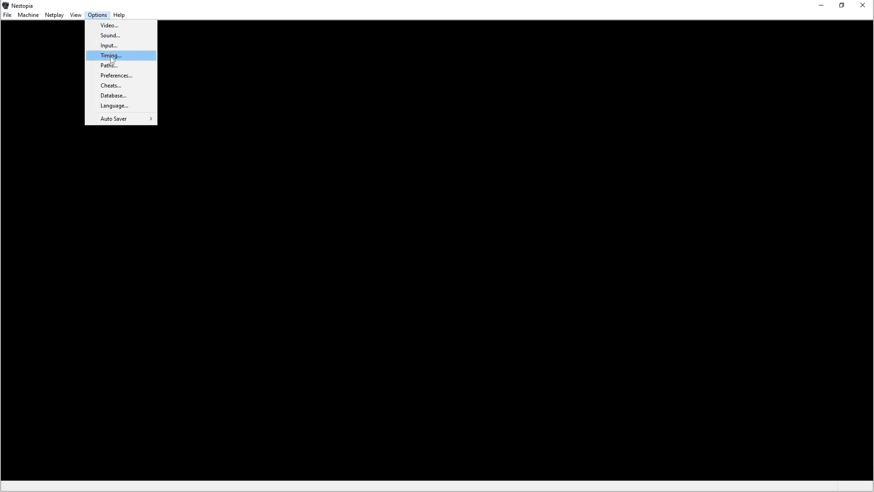
Step: Review the save, state, cheat, patch and screenshot folder paths, then close Paths
left_click(108, 65)
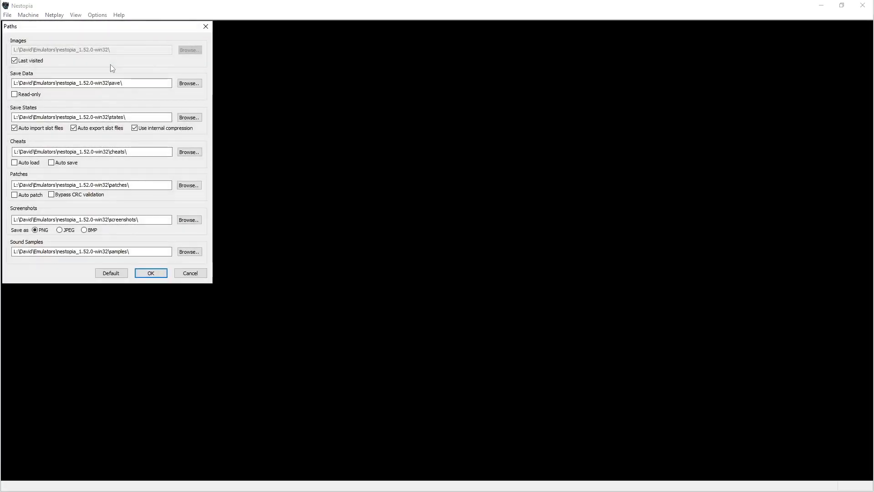
mouse_move(135, 73)
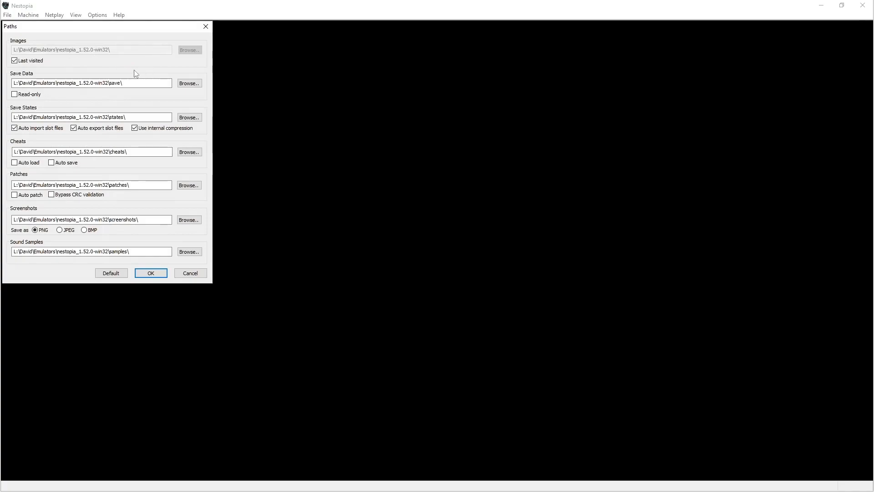
mouse_move(37, 125)
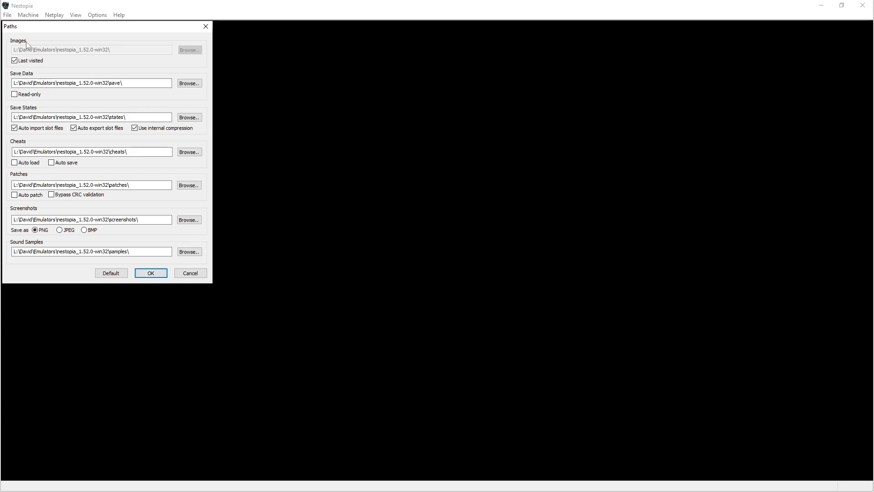
mouse_move(122, 183)
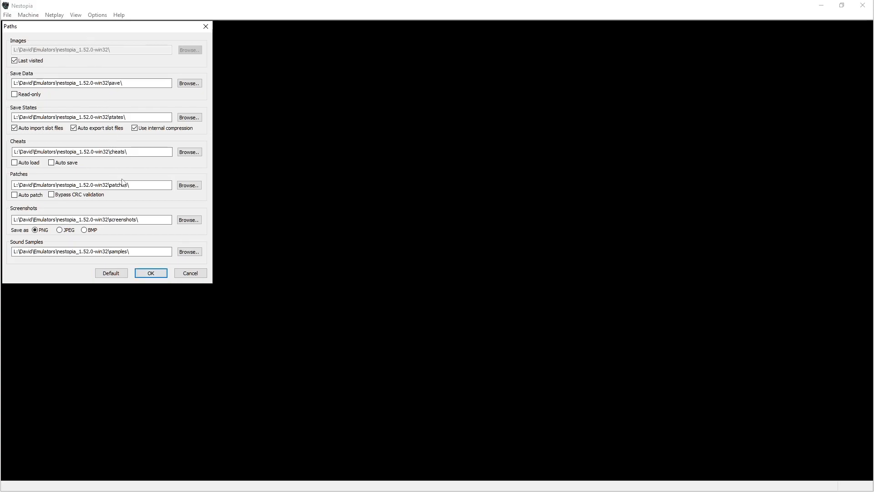
mouse_move(125, 174)
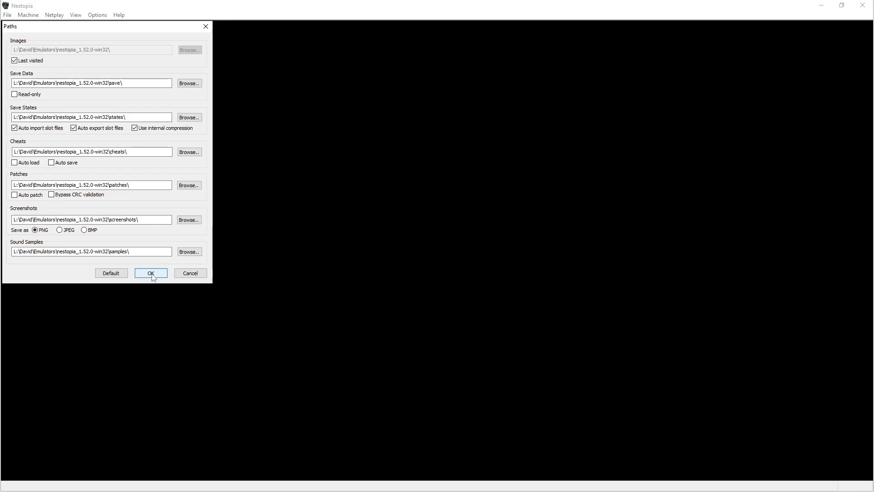
left_click(150, 272)
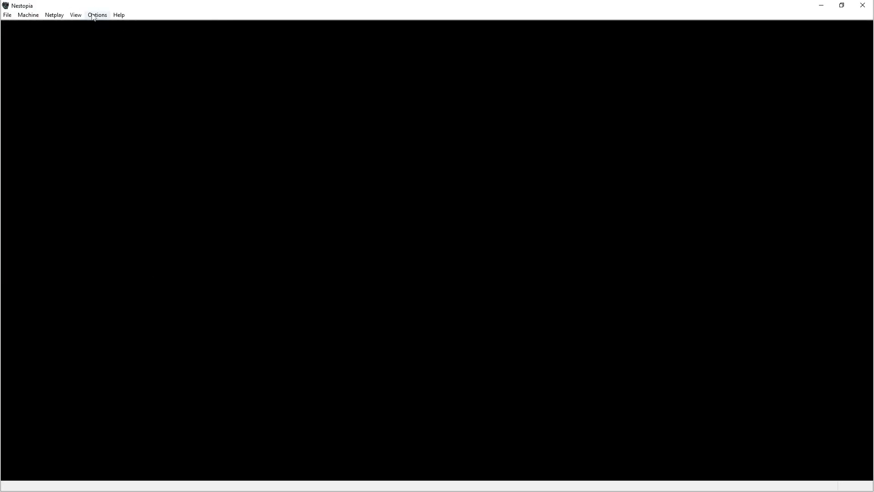
left_click(97, 14)
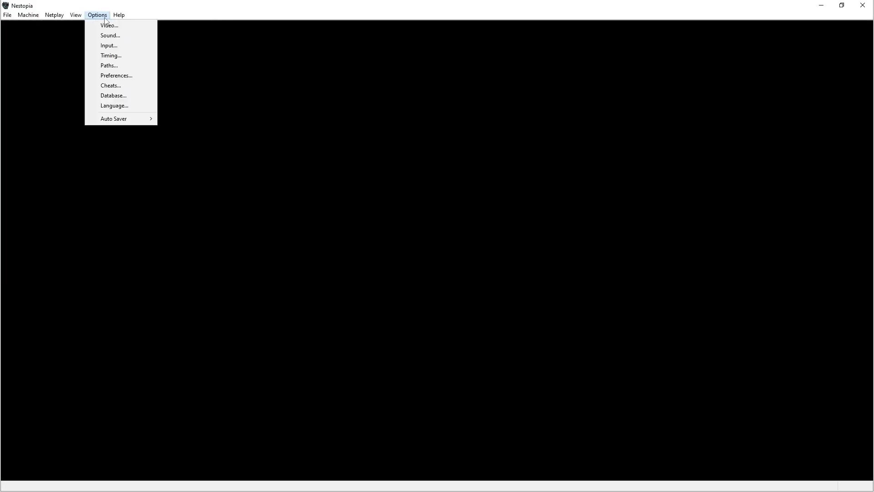
Step: Load Super Mario Bros. 2.zip from Desktop > Download Temp and play with arrow keys
left_click(7, 15)
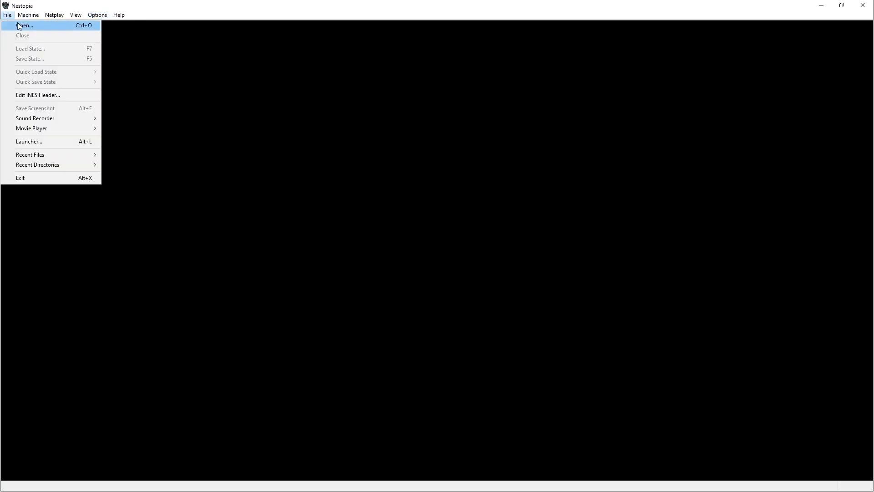
left_click(26, 25)
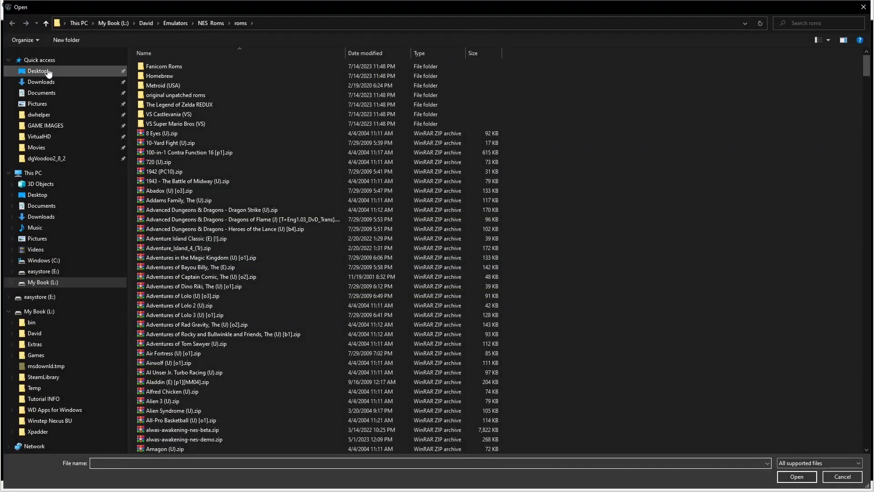
left_click(37, 71)
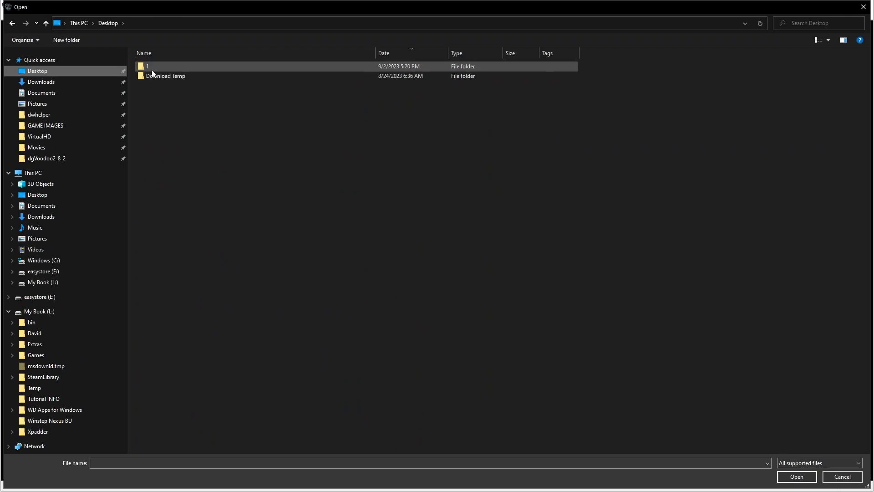
double_click(166, 76)
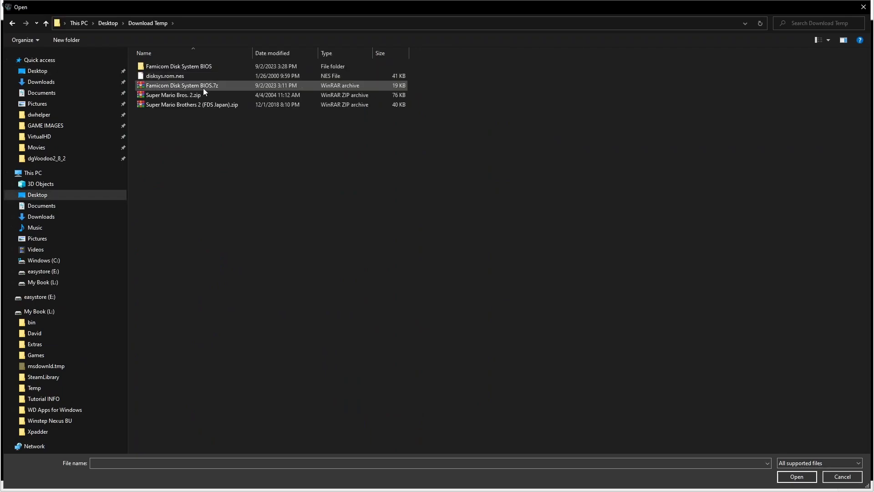
double_click(173, 95)
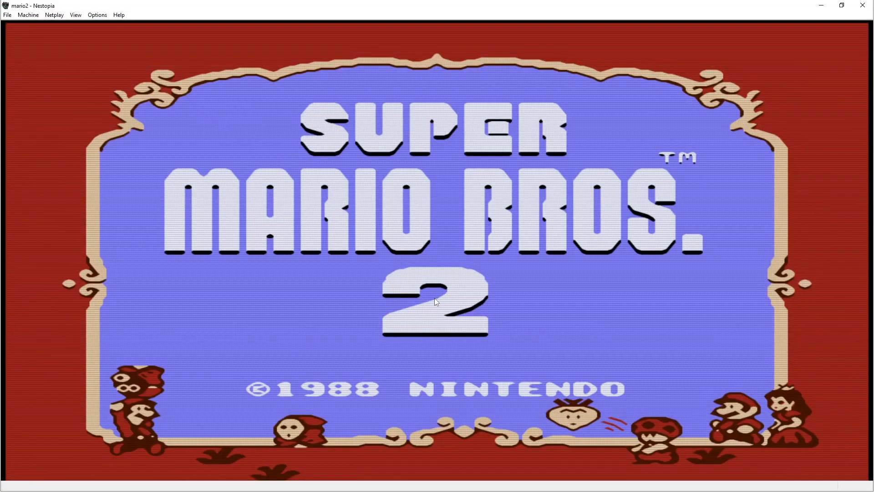
mouse_move(405, 311)
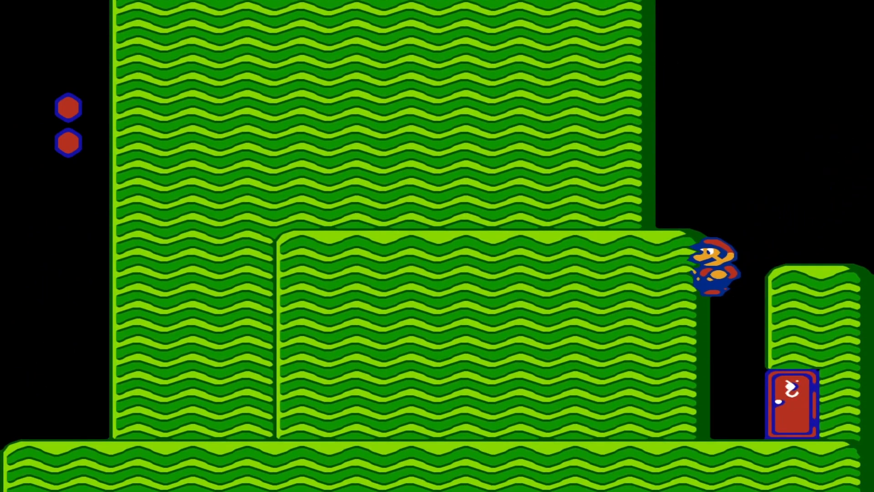
key("Left")
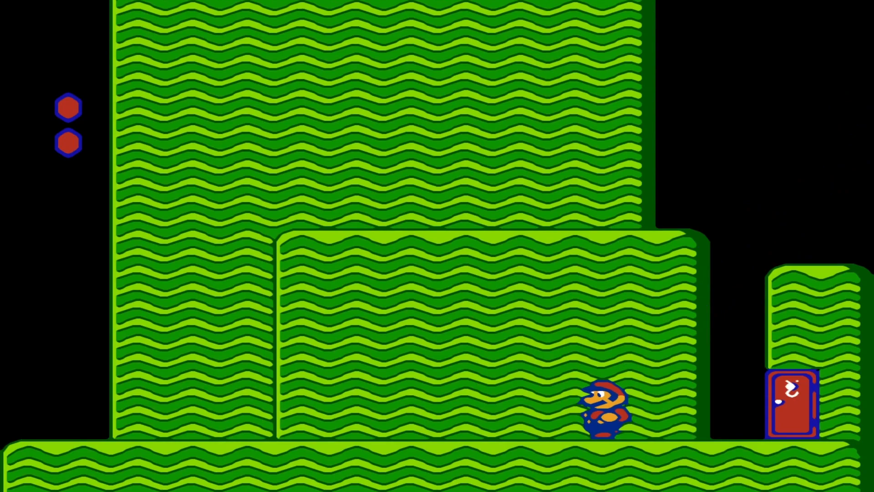
key("Right")
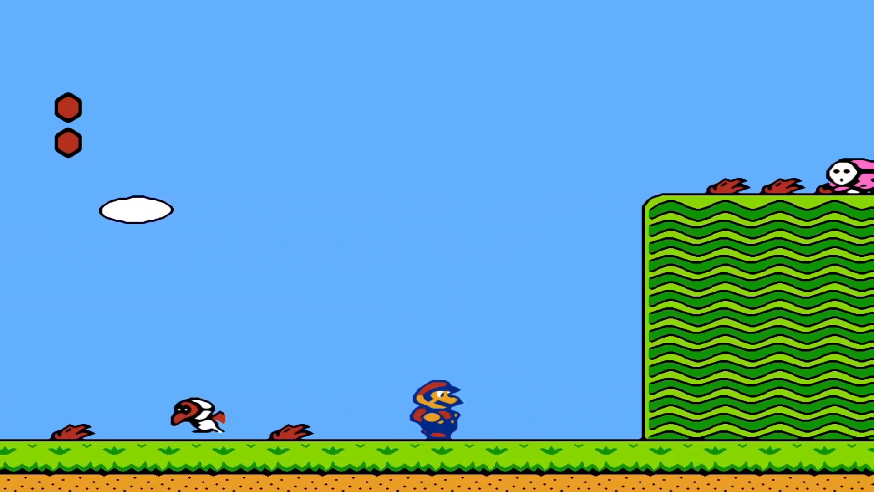
Step: Bring up the ReShade overlay and enable the AdvancedCRT and LUT effects
key("Right")
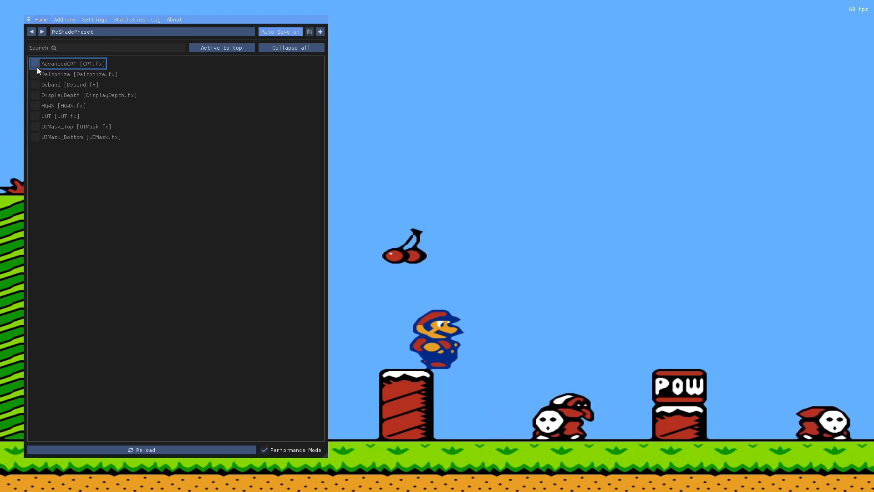
left_click(35, 62)
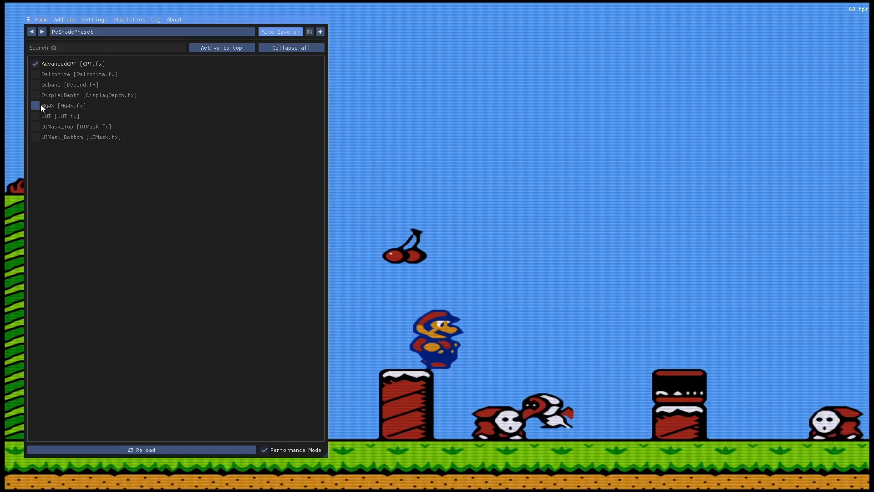
left_click(34, 116)
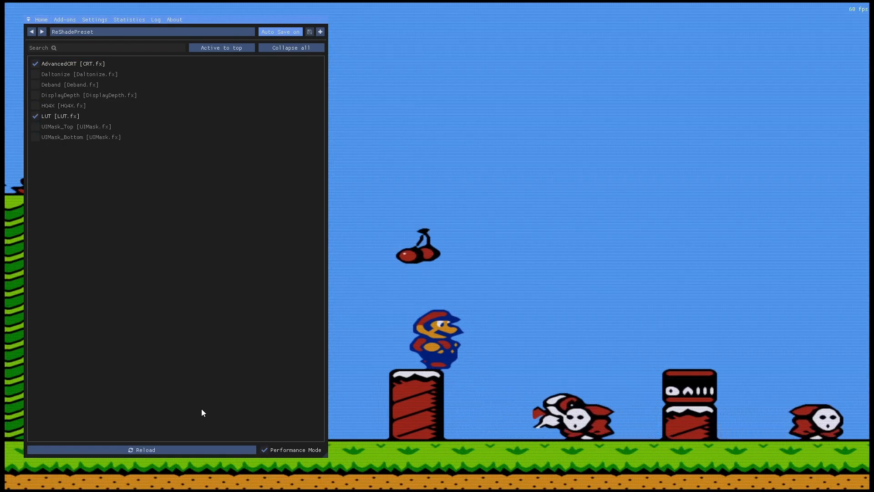
mouse_move(259, 420)
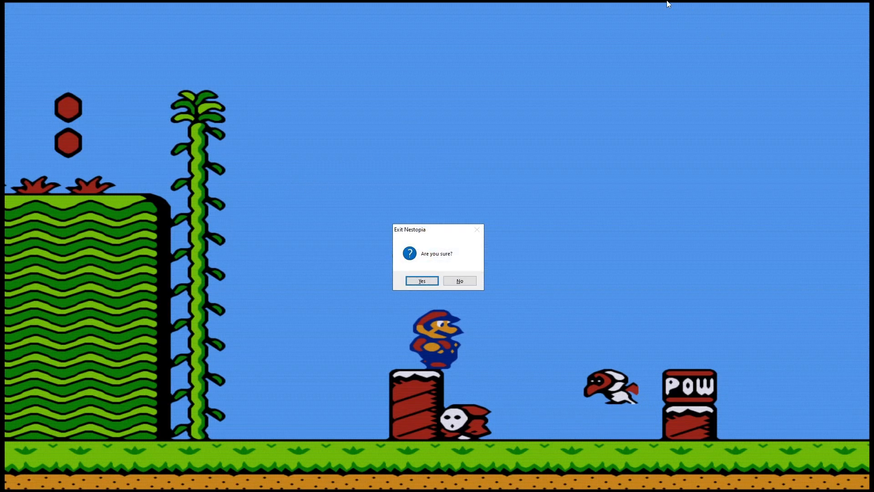
Step: Quit Nestopia, then browse the Downloads folder sorted by date and the Desktop in File Explorer
left_click(421, 280)
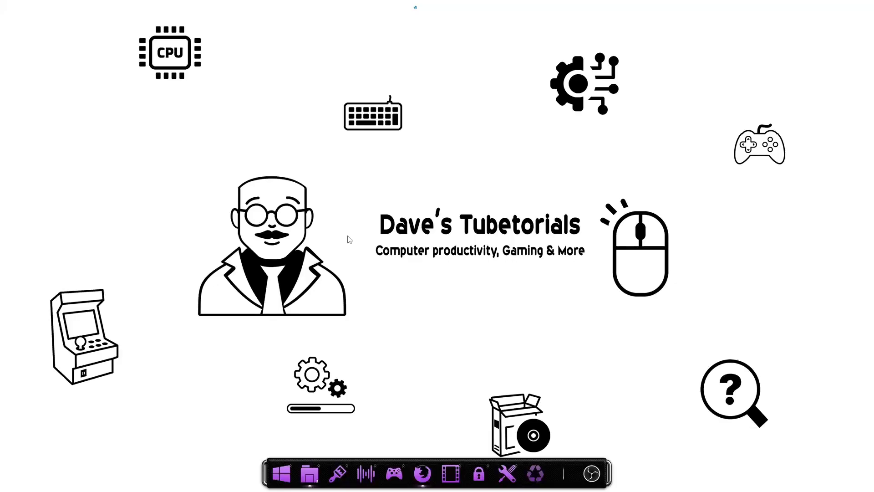
mouse_move(337, 474)
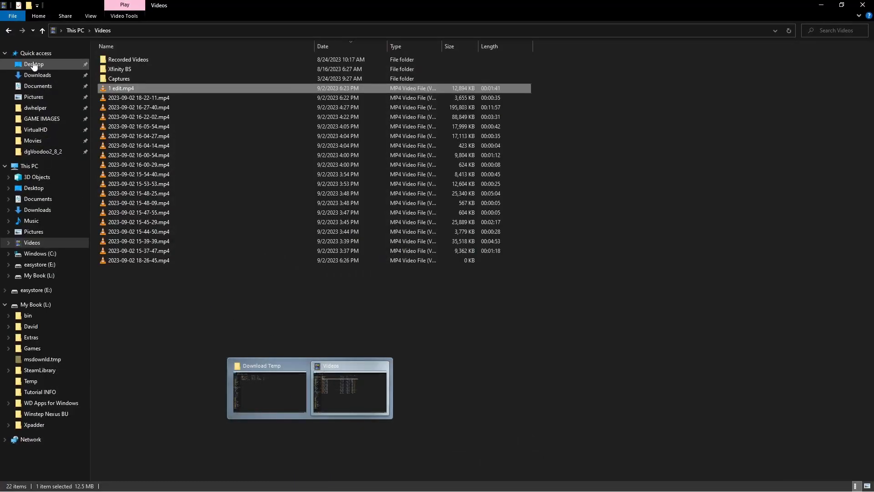
left_click(34, 64)
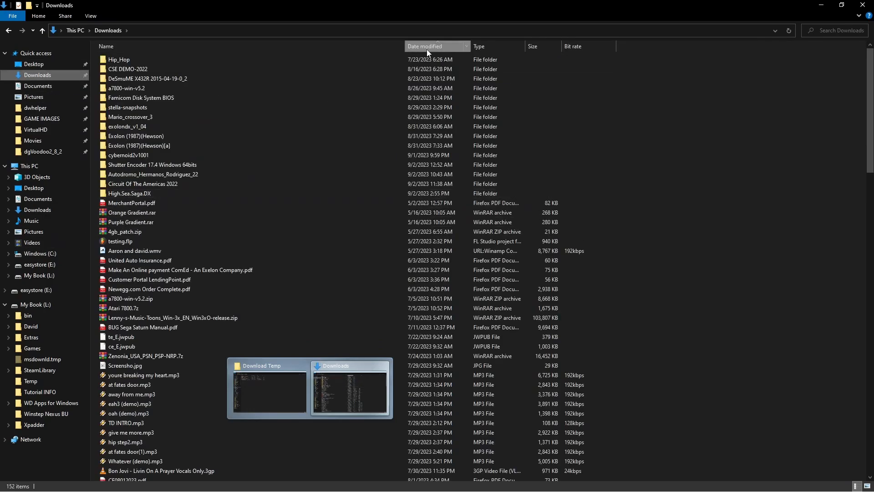
left_click(437, 46)
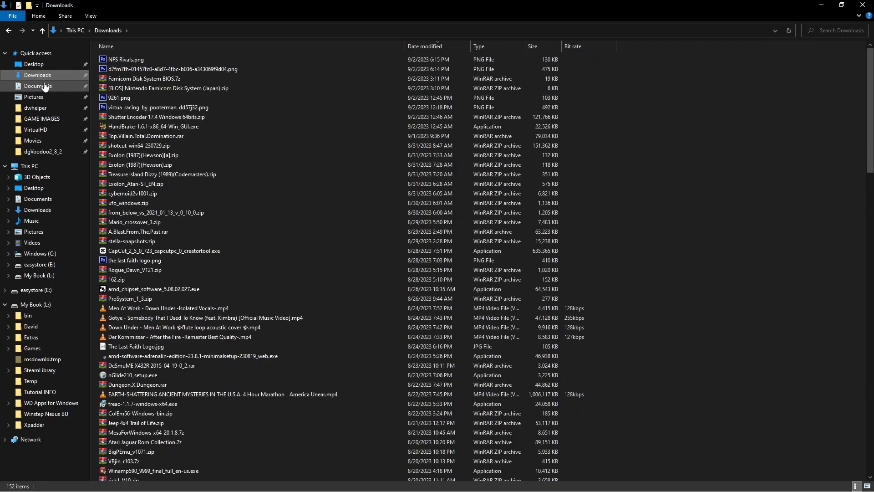
mouse_move(95, 54)
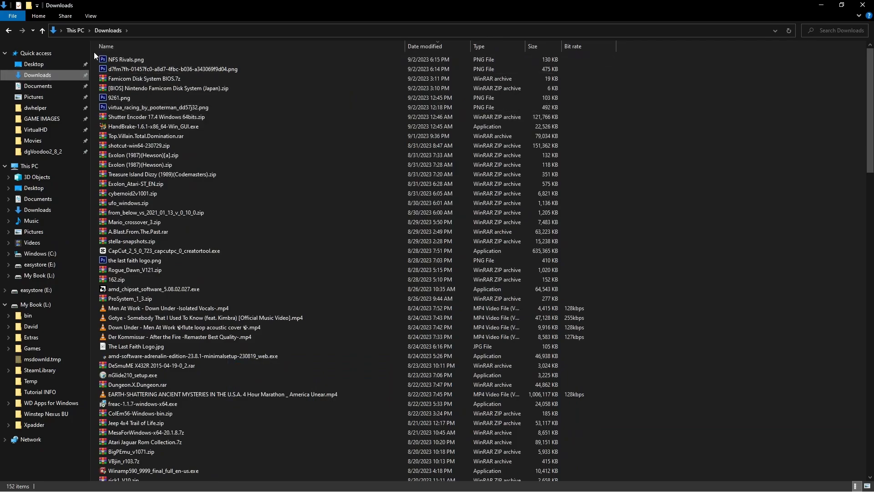
left_click(34, 64)
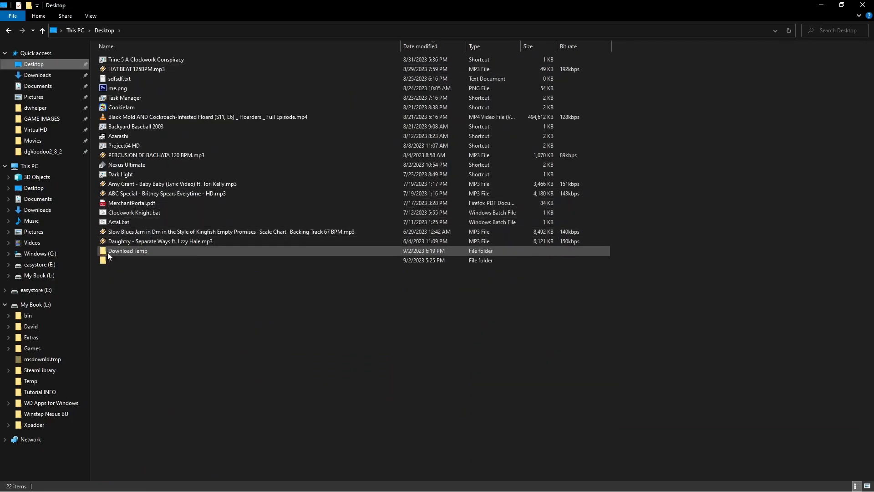
double_click(127, 260)
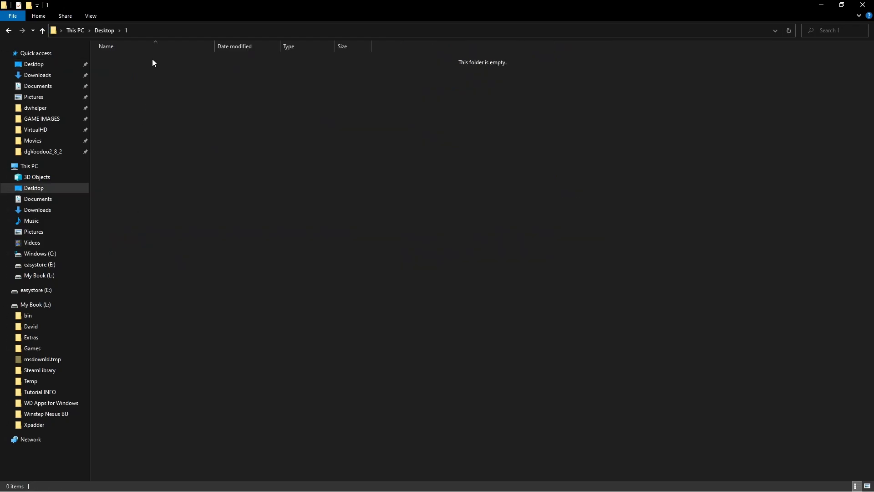
left_click(42, 30)
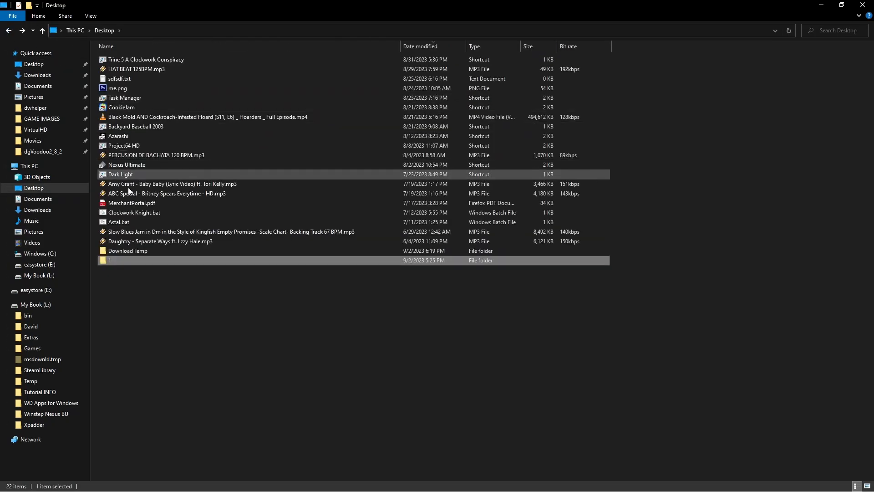
mouse_move(127, 251)
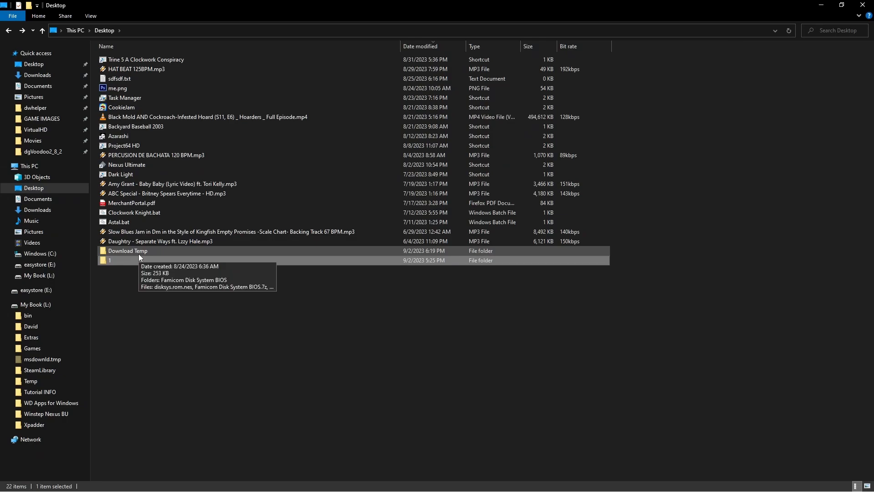
Step: In Download Temp, check the Famicom Disk System BIOS files and select disksys.rom.nes
double_click(127, 250)
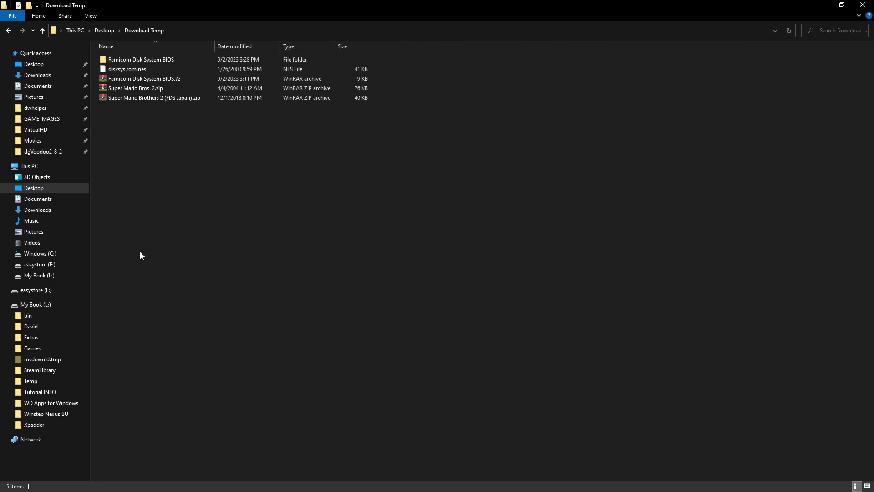
mouse_move(159, 60)
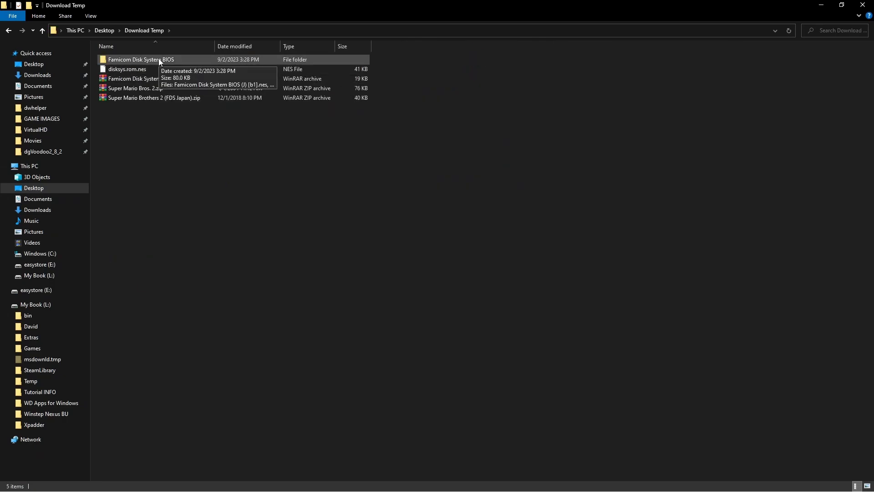
double_click(142, 59)
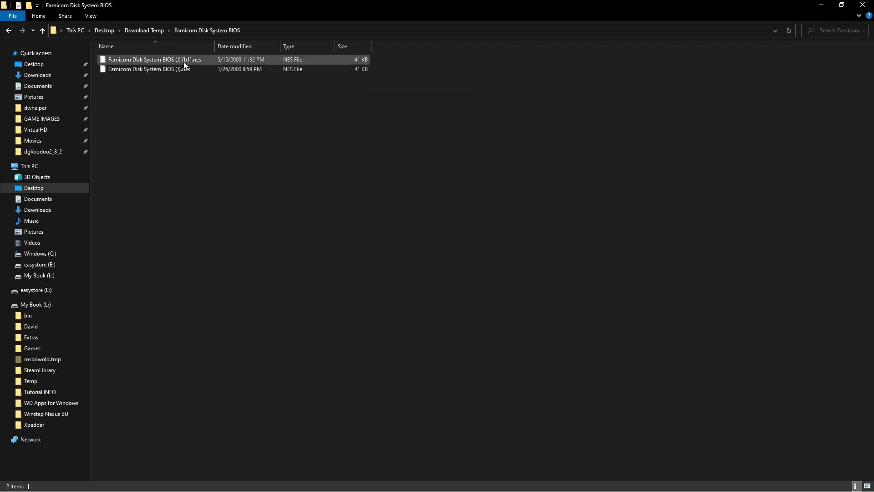
mouse_move(144, 59)
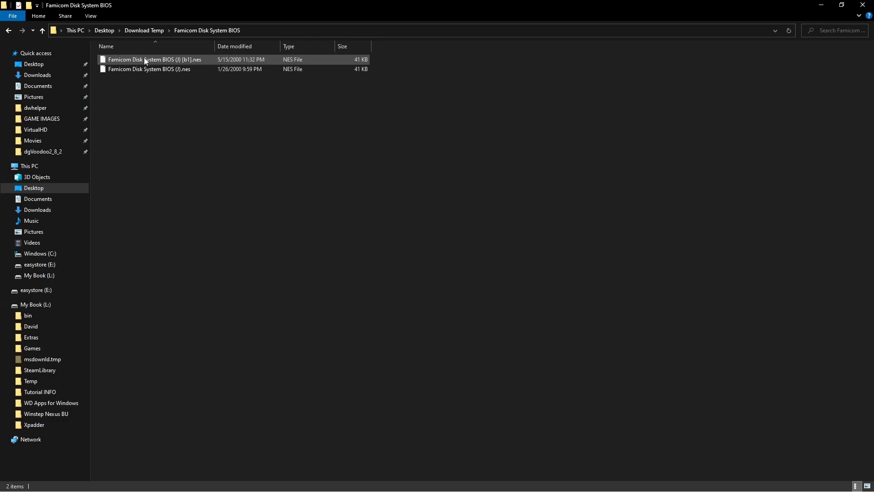
left_click(149, 69)
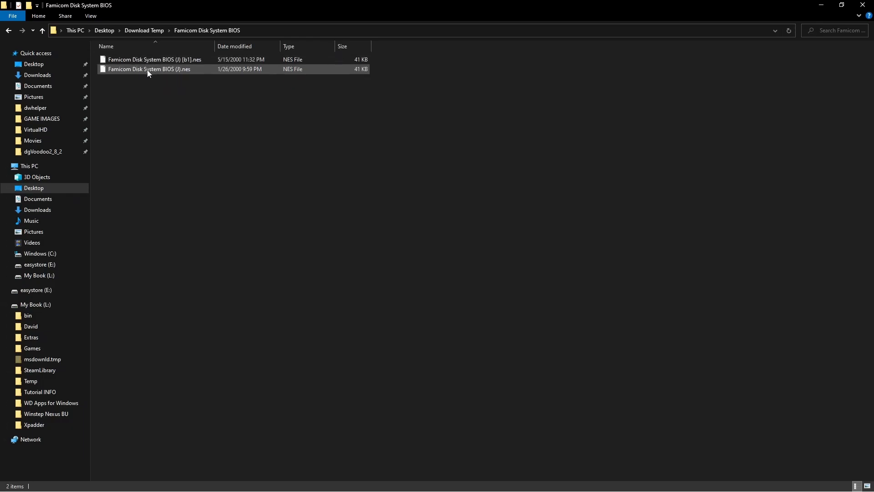
left_click(42, 30)
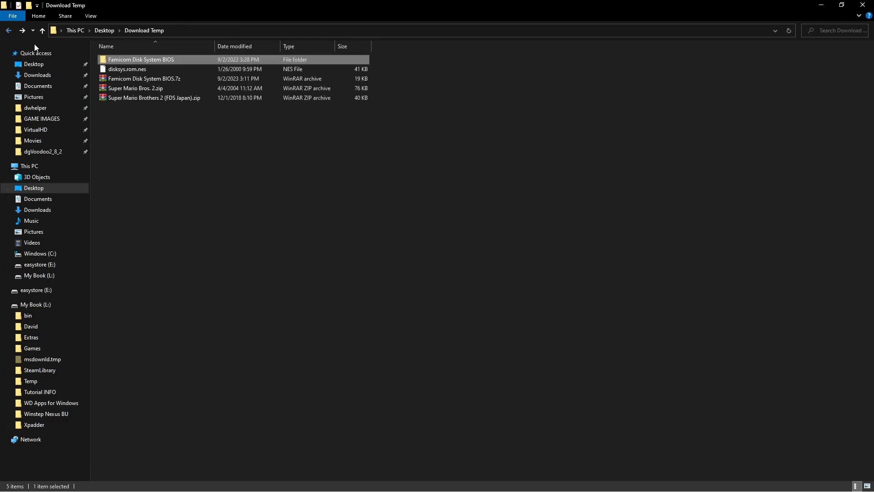
left_click(134, 69)
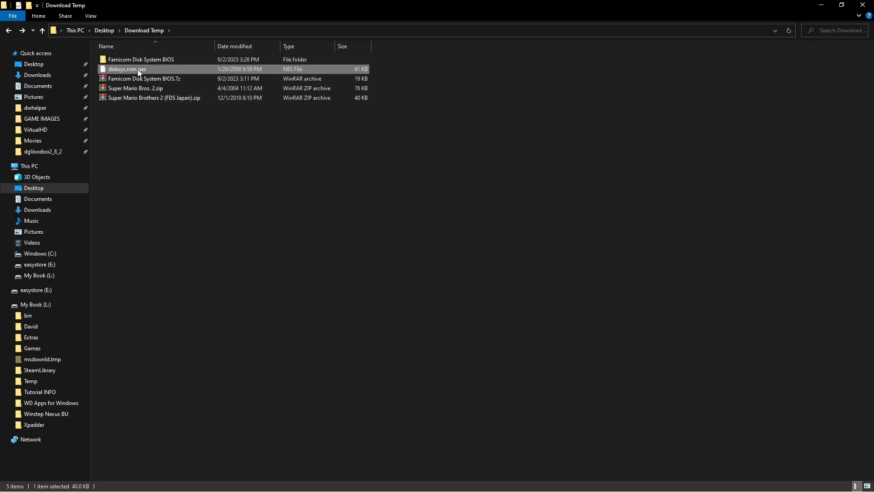
mouse_move(127, 69)
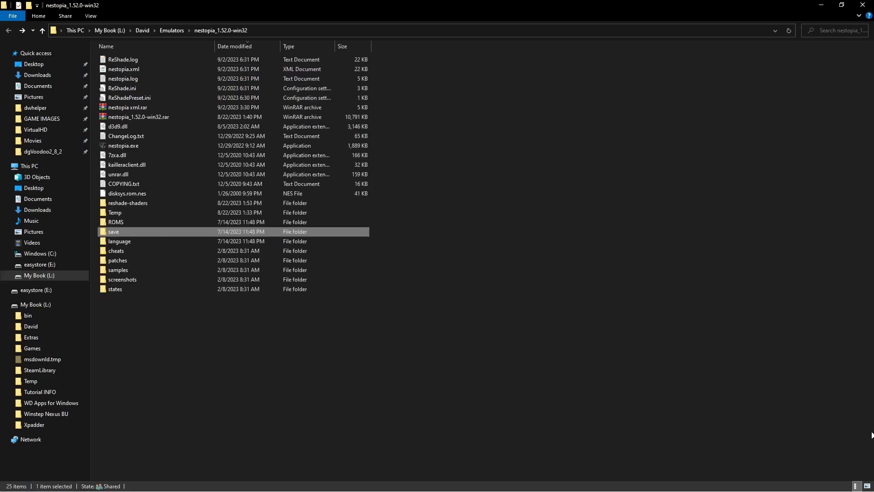
mouse_move(181, 367)
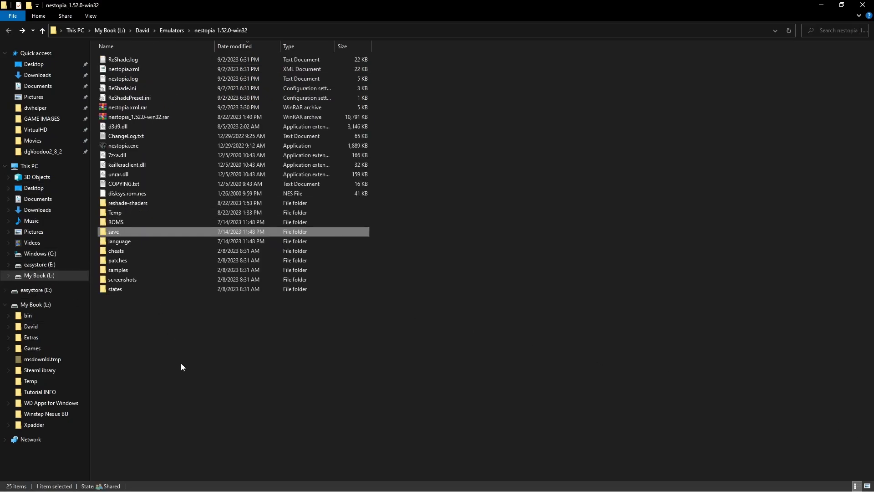
left_click(166, 341)
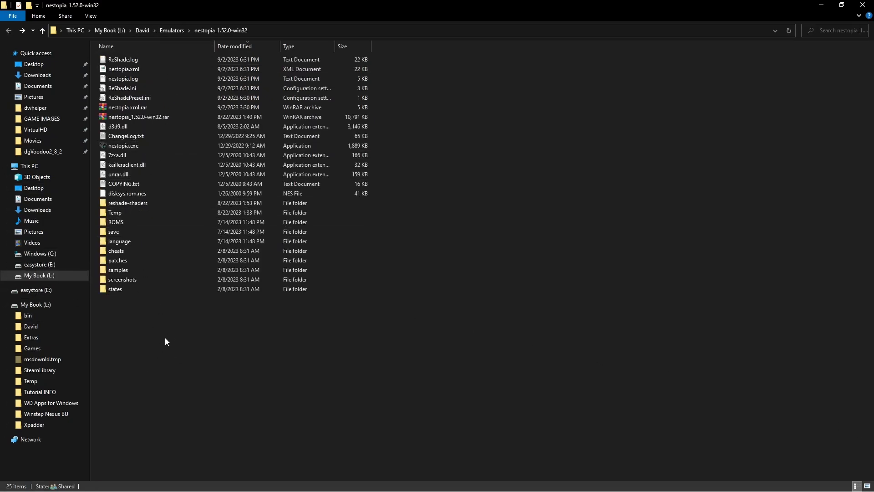
right_click(165, 340)
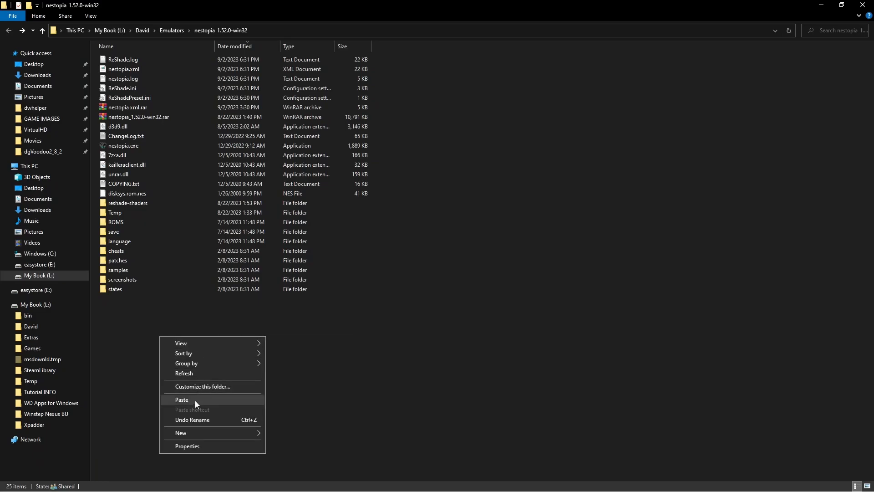
left_click(181, 399)
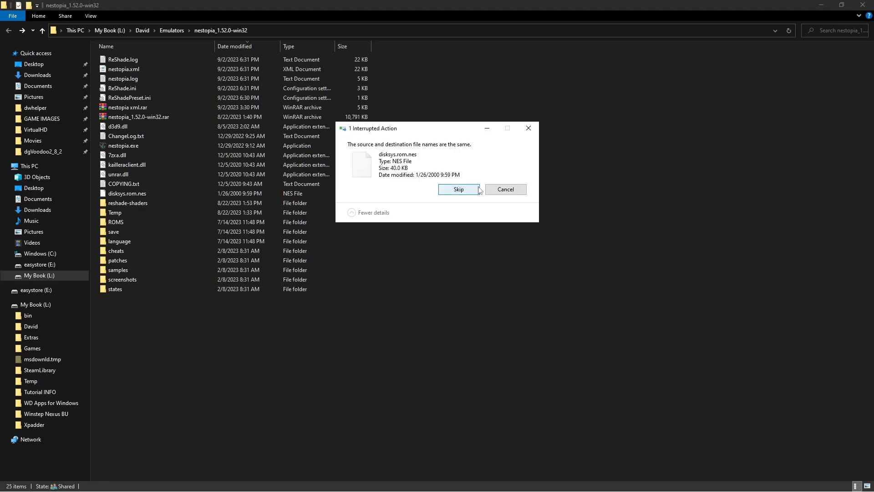
left_click(458, 189)
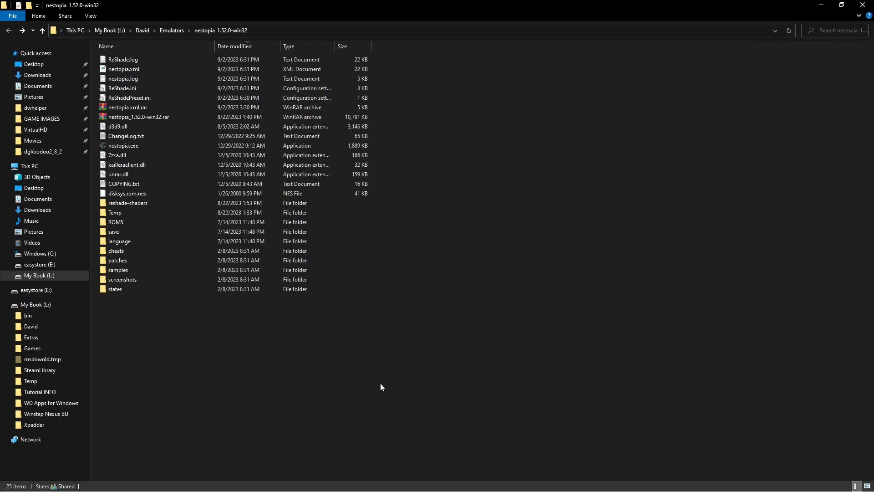
mouse_move(306, 393)
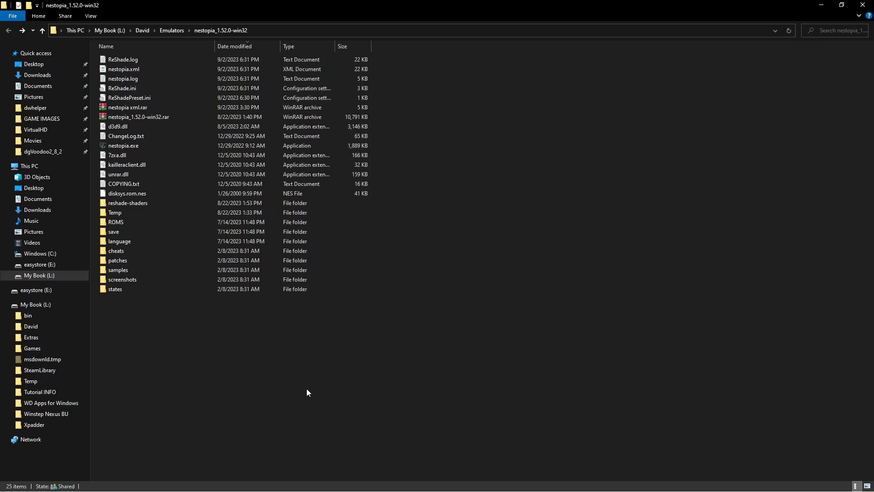
mouse_move(241, 361)
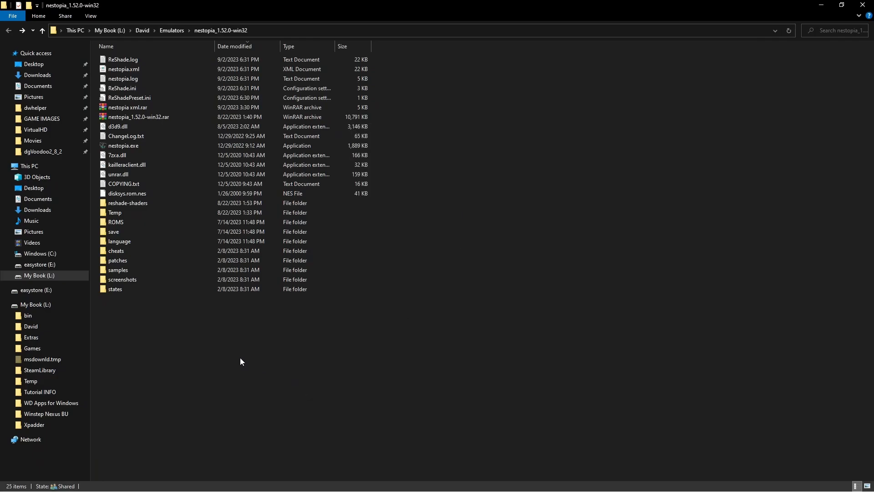
left_click(139, 117)
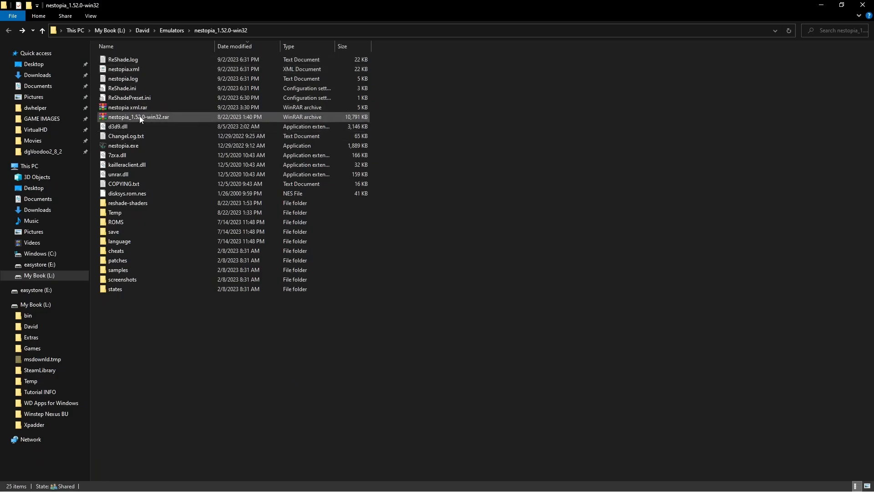
left_click(144, 307)
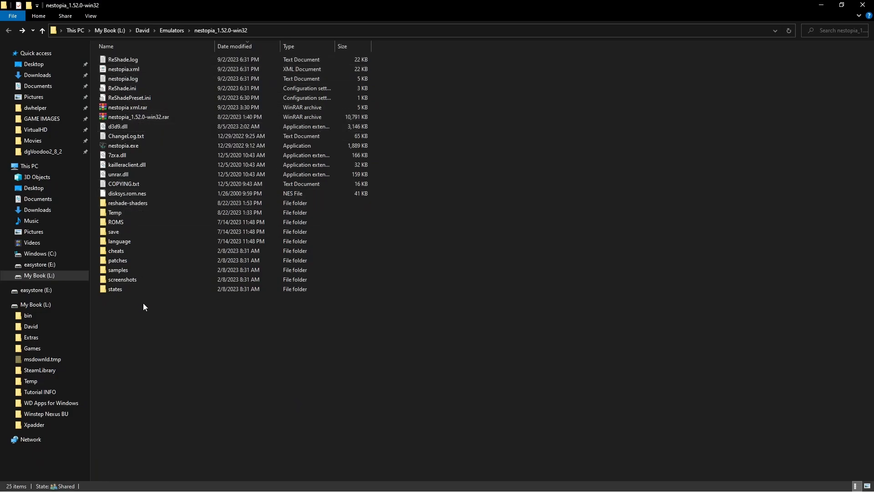
mouse_move(126, 194)
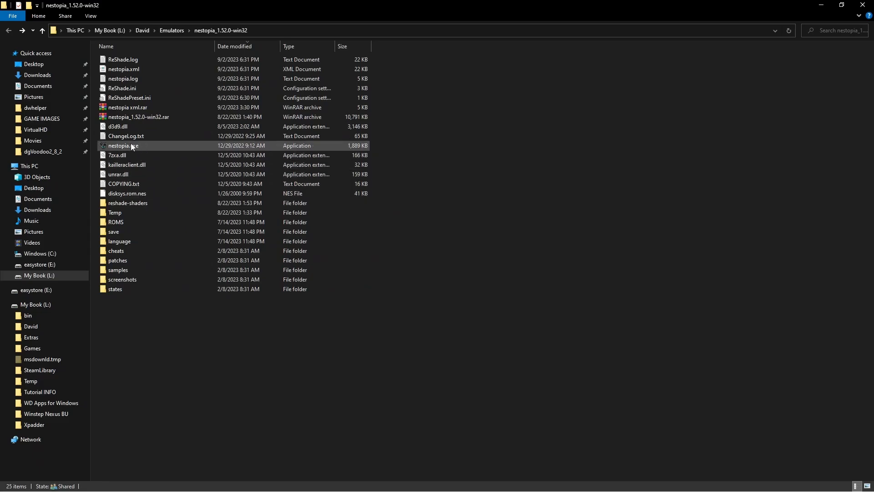
Step: Relaunch nestopia.exe and review its save, state, cheat and patch folders in Options > Paths
double_click(123, 146)
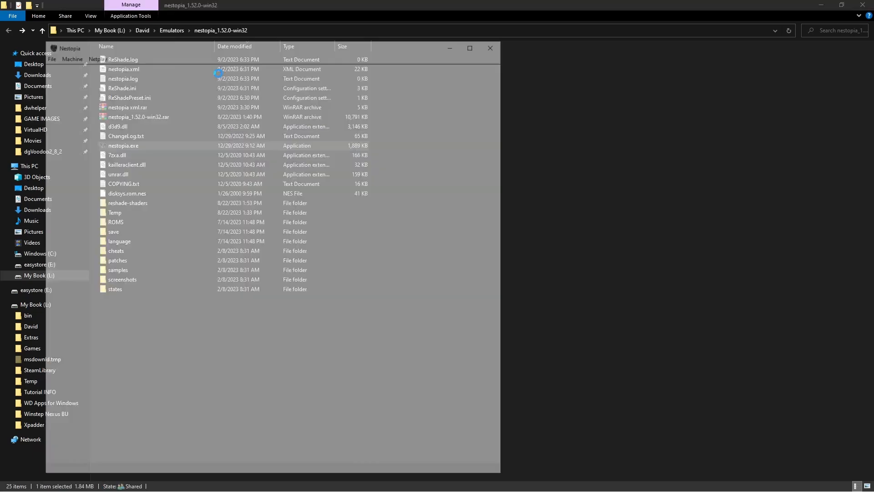
left_click(136, 54)
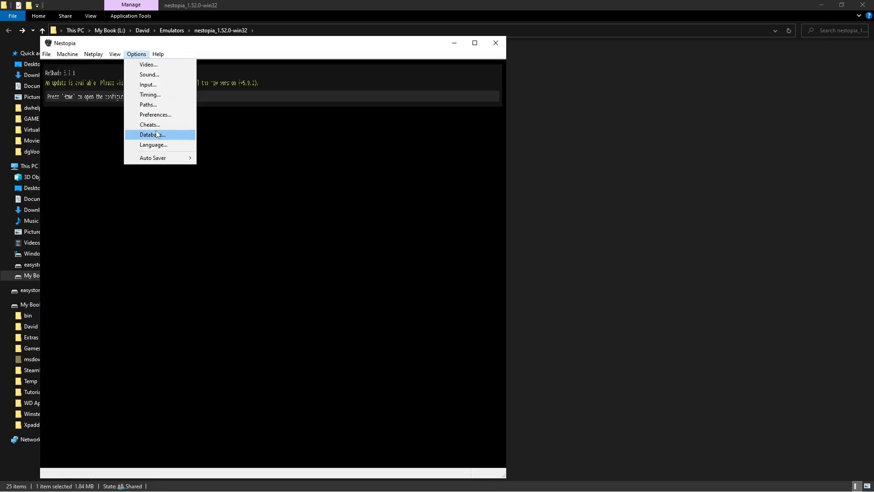
left_click(148, 105)
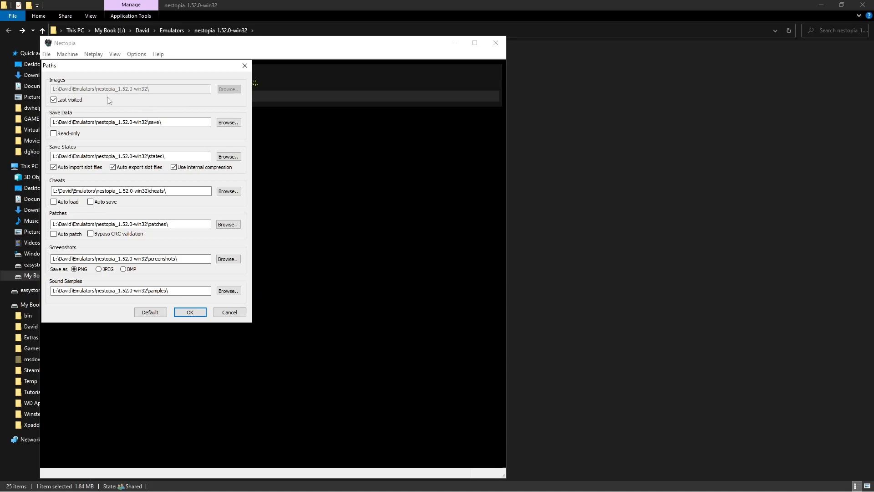
mouse_move(136, 132)
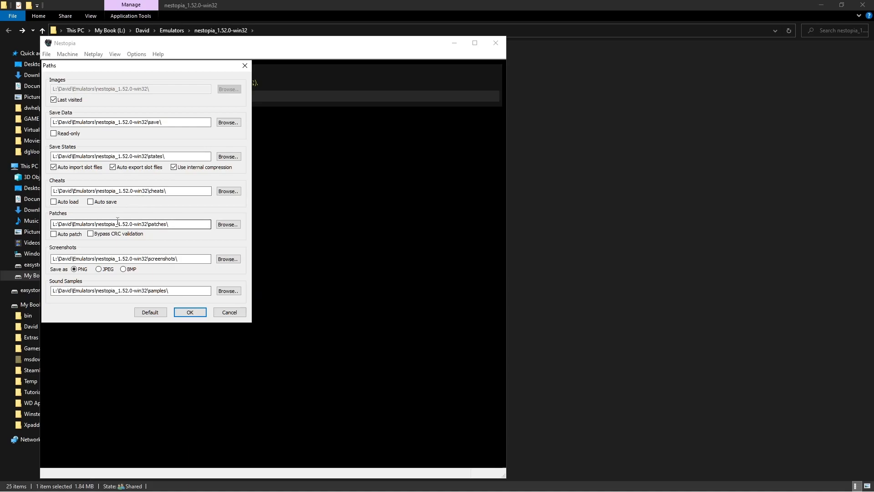
mouse_move(190, 311)
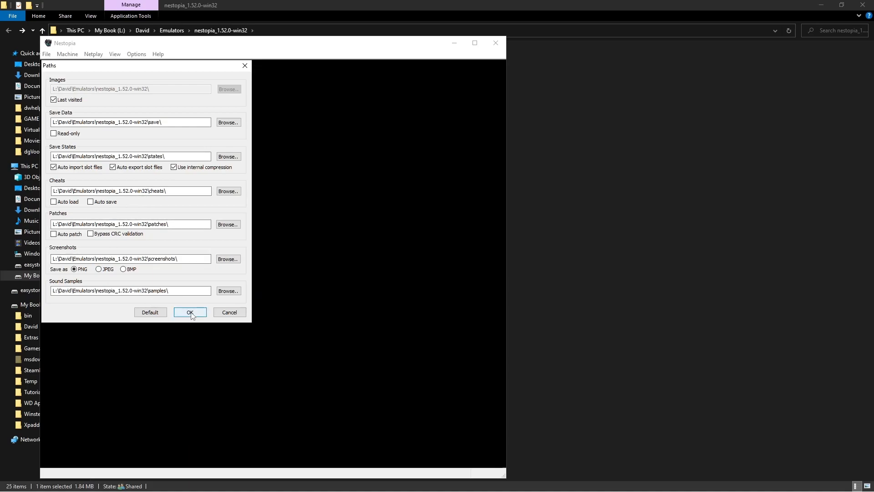
left_click(189, 311)
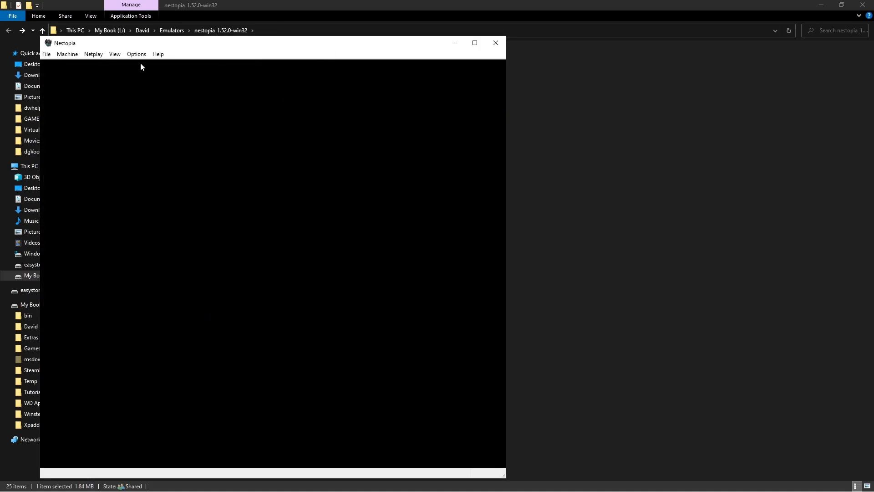
left_click(47, 54)
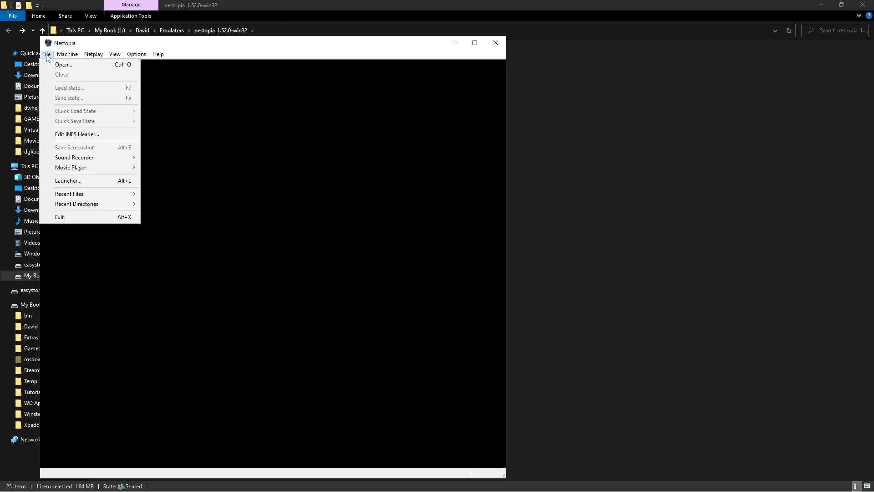
Step: Choose File > Open to load the Super Mario Brothers 2 FDS game
left_click(63, 64)
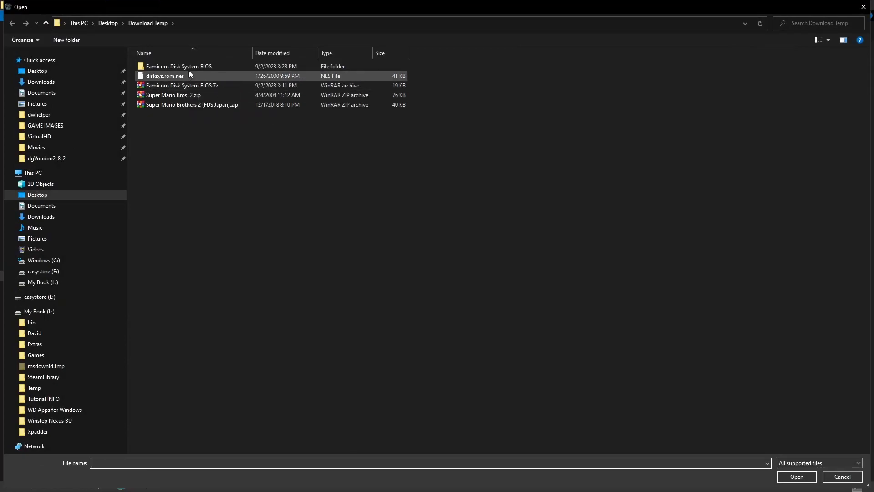
mouse_move(190, 105)
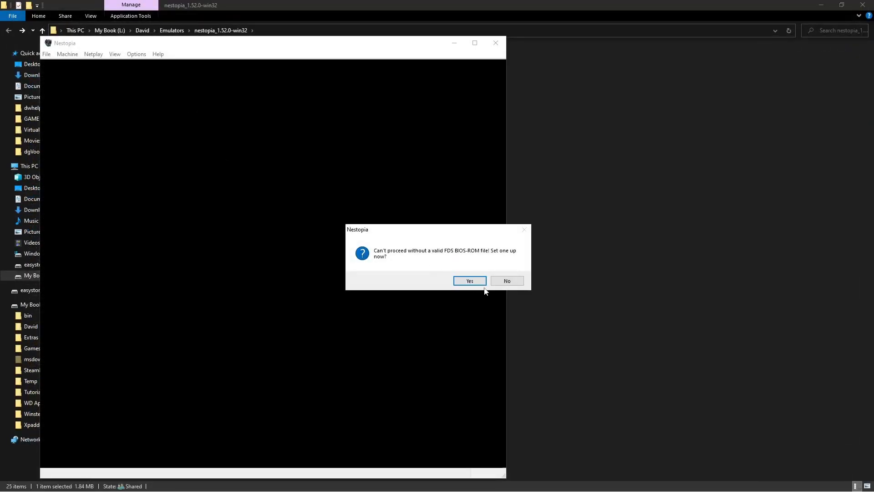
mouse_move(470, 280)
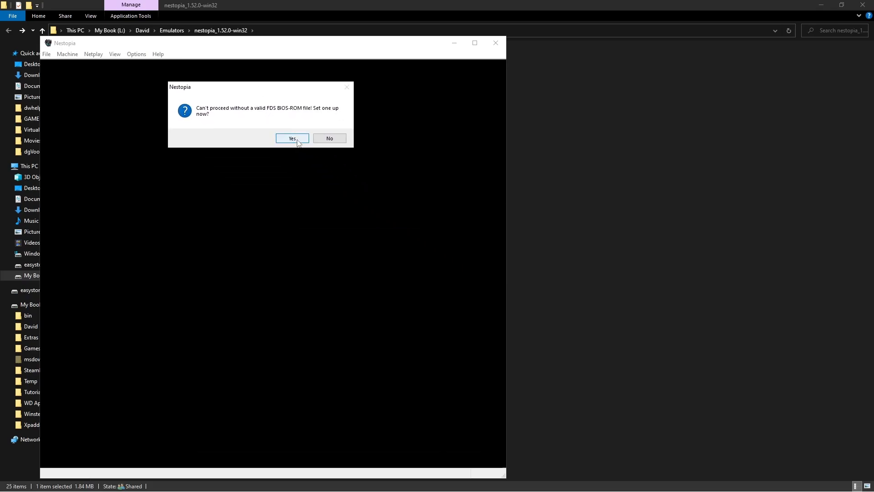
Step: Accept the BIOS prompt and choose disksys.rom.nes from Desktop\Download Temp as the FDS BIOS
left_click(292, 137)
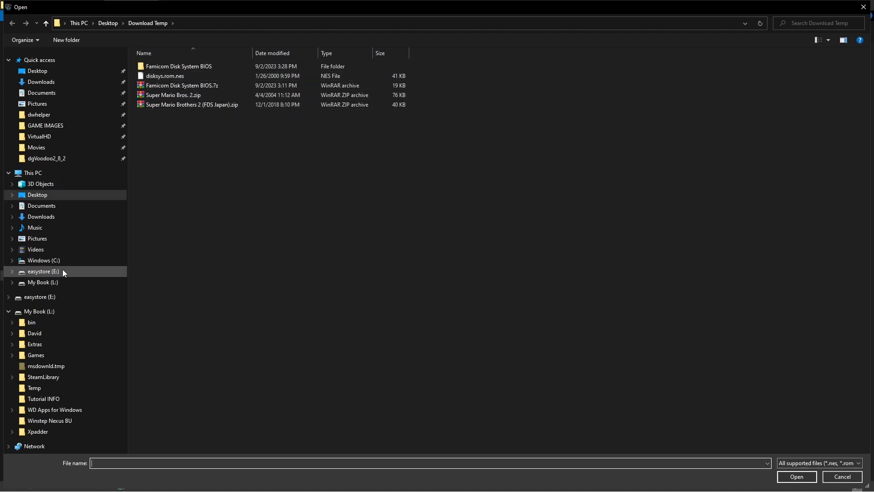
left_click(42, 282)
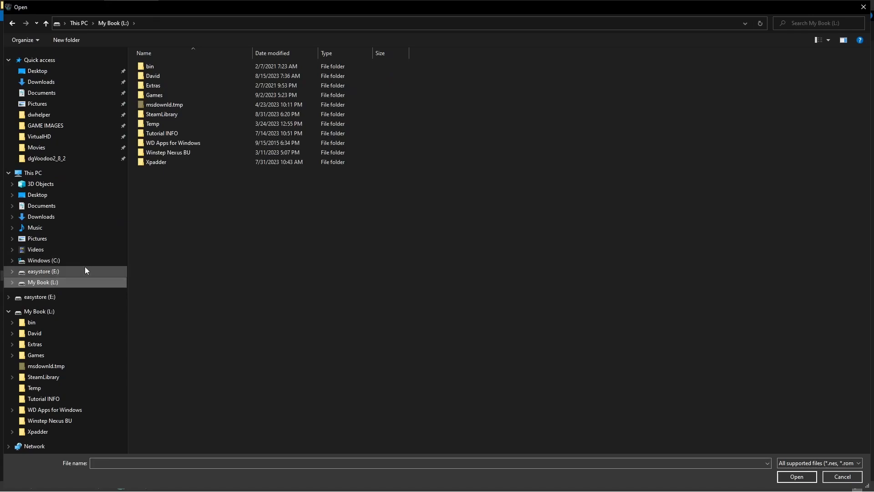
mouse_move(42, 93)
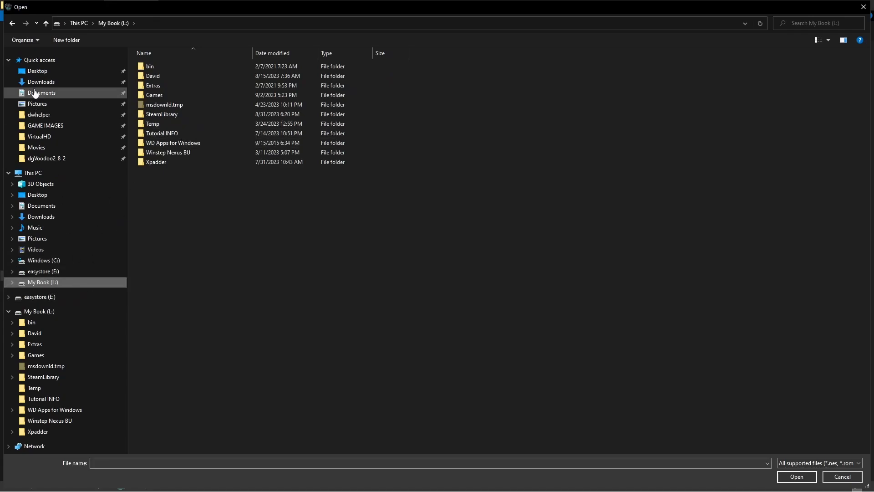
left_click(37, 195)
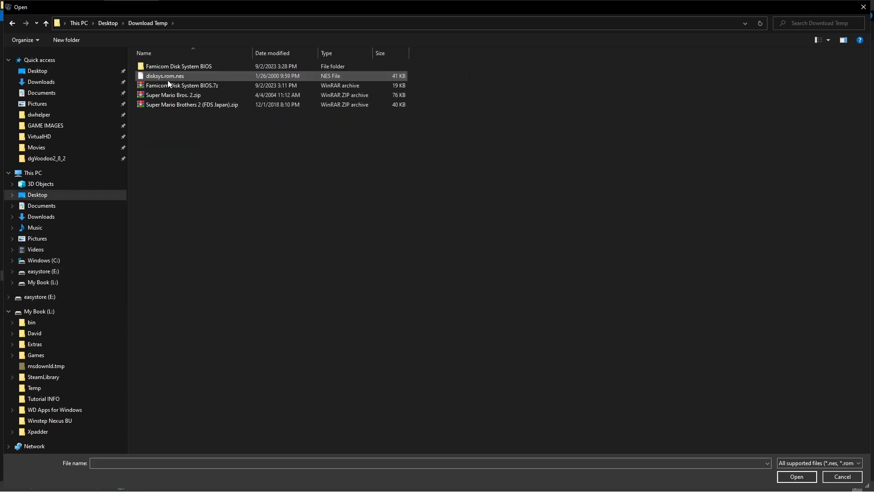
left_click(164, 76)
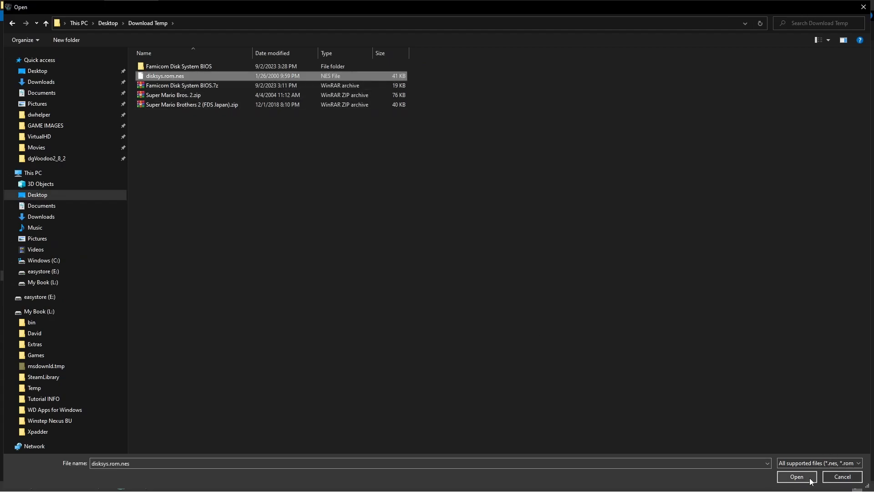
left_click(796, 476)
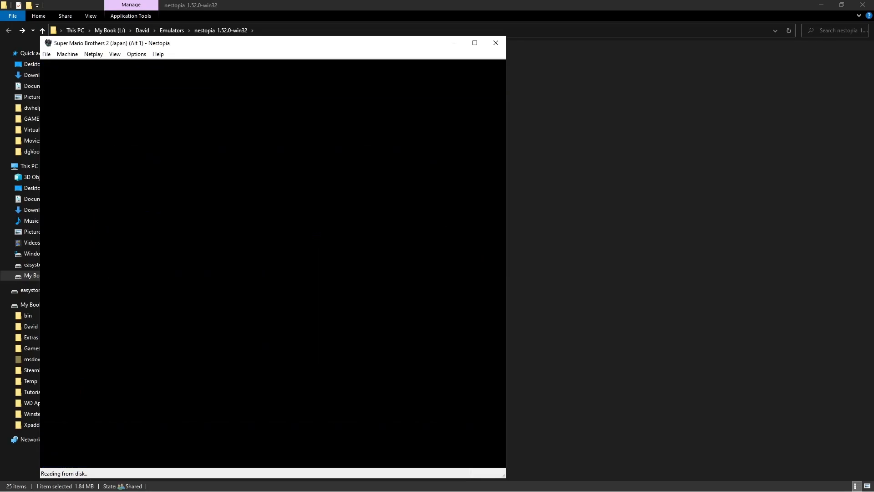
mouse_move(494, 43)
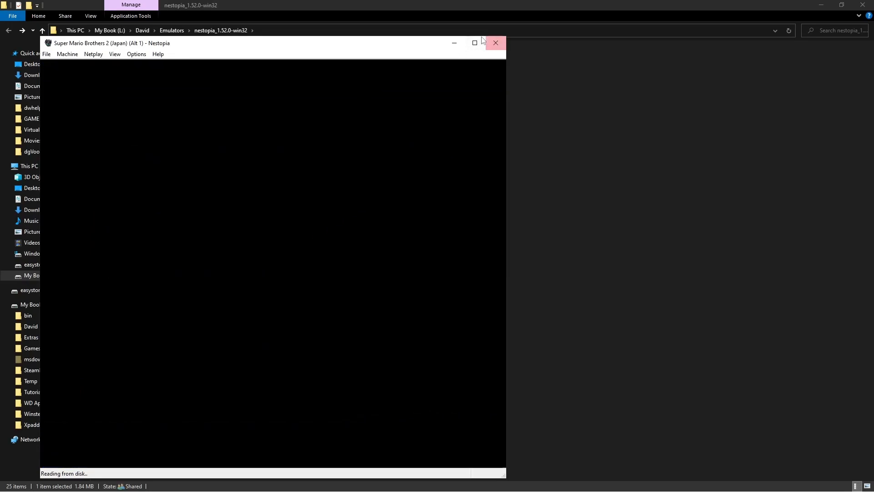
Step: Maximize the Nestopia window to watch Super Mario Brothers 2 boot into World 1-1
left_click(474, 43)
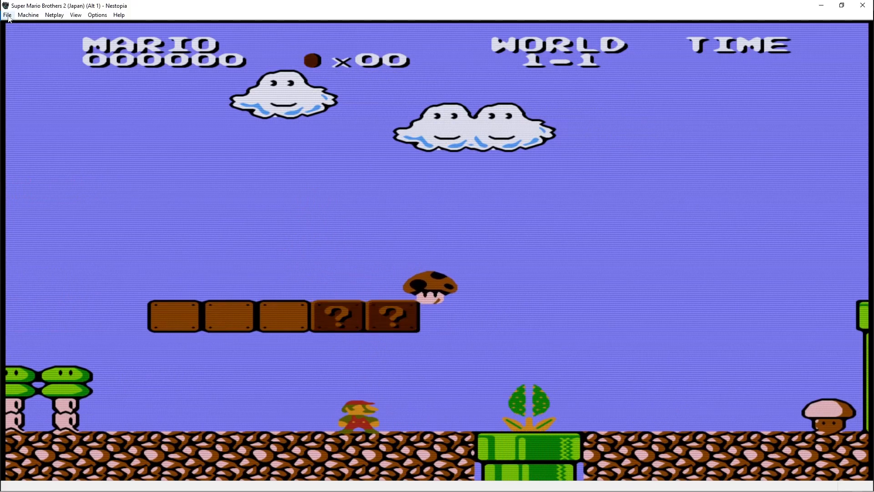
left_click(7, 15)
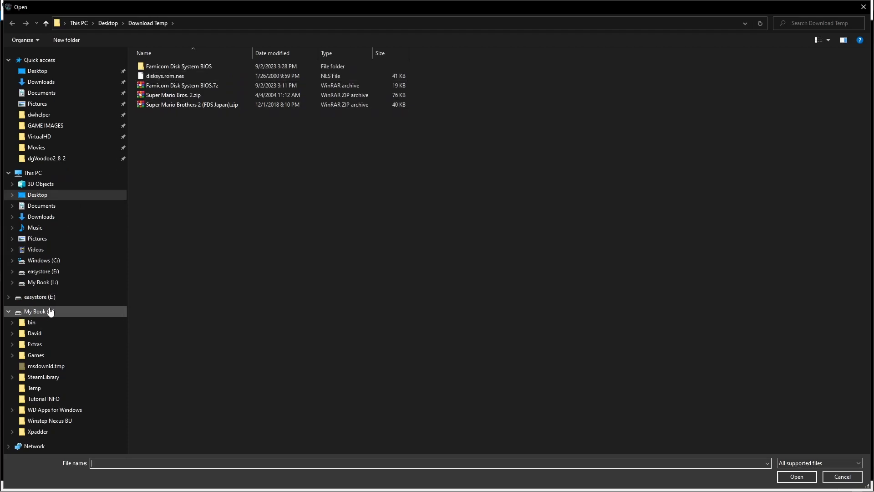
Step: Open the Santa Claus no Takarabako zip from the My Book drive's Famicom Roms folder
left_click(193, 132)
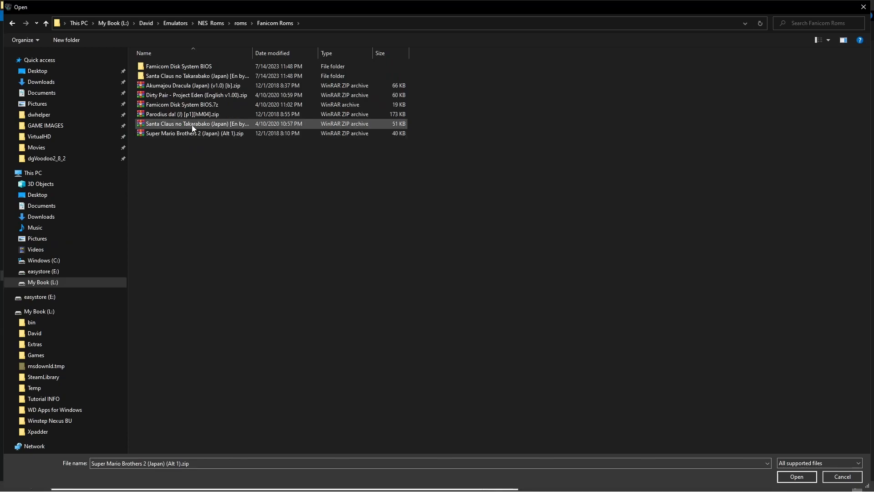
left_click(196, 124)
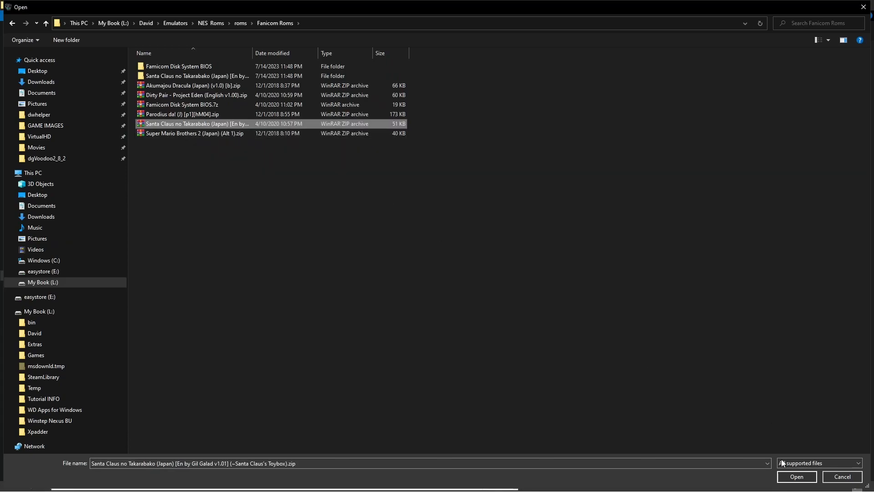
left_click(795, 476)
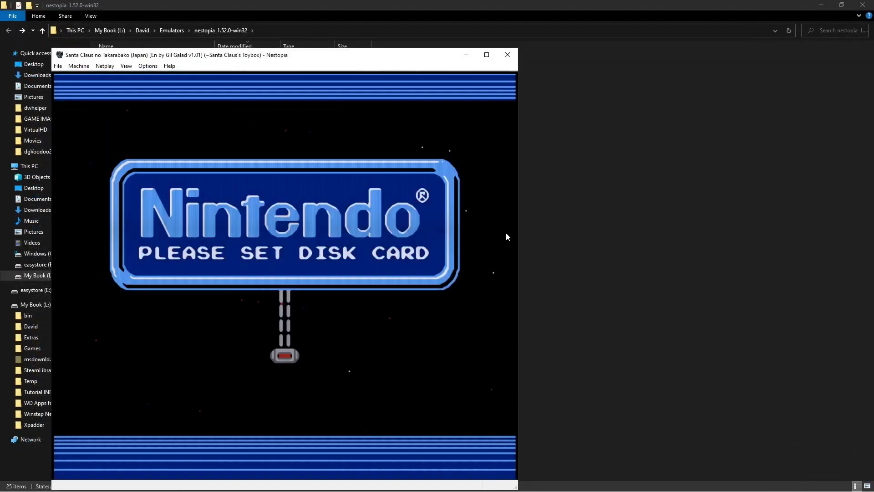